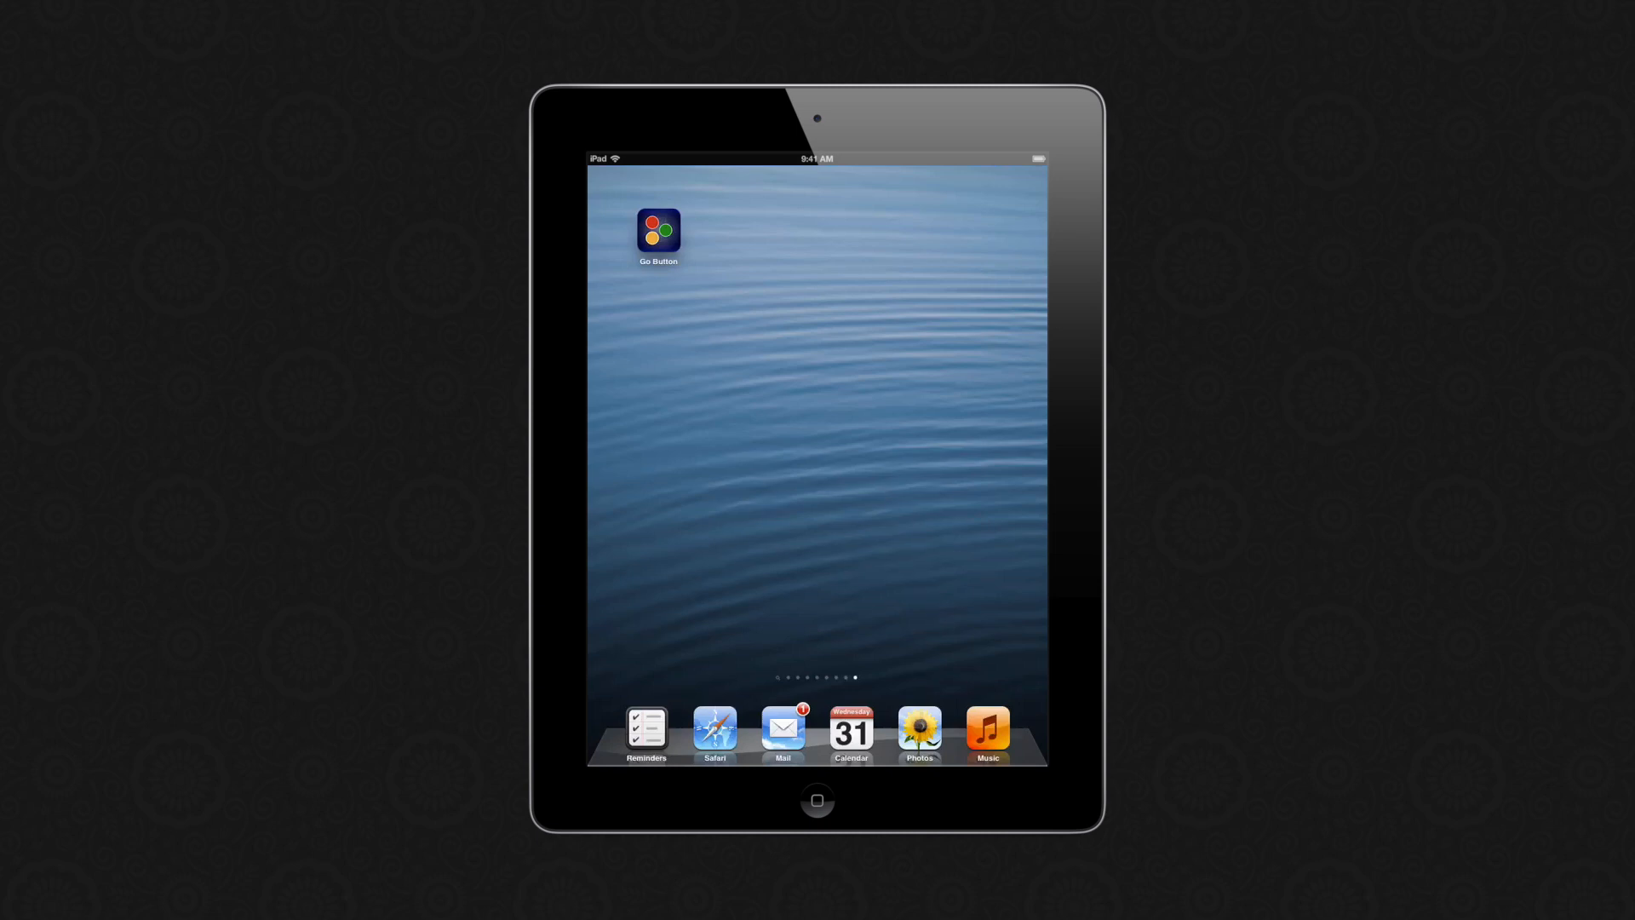
- Launch Go Button from the home screen and tap into Example Show from the Shows list
{"action": "left_click", "coordinate": [657, 232]}
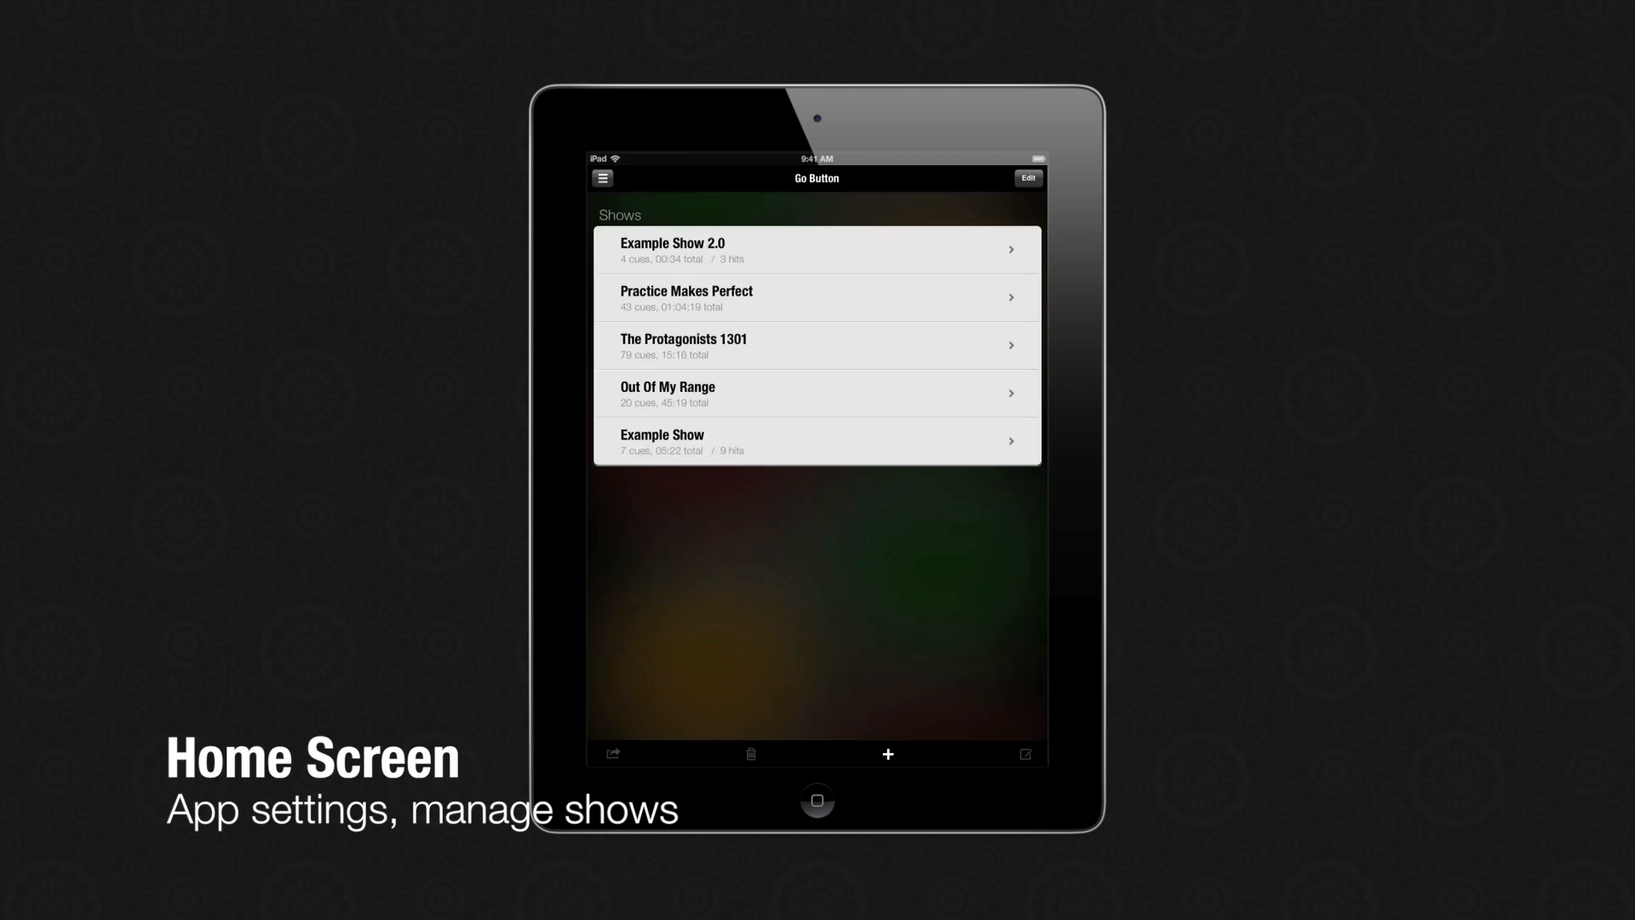
{"action": "left_click", "coordinate": [816, 441]}
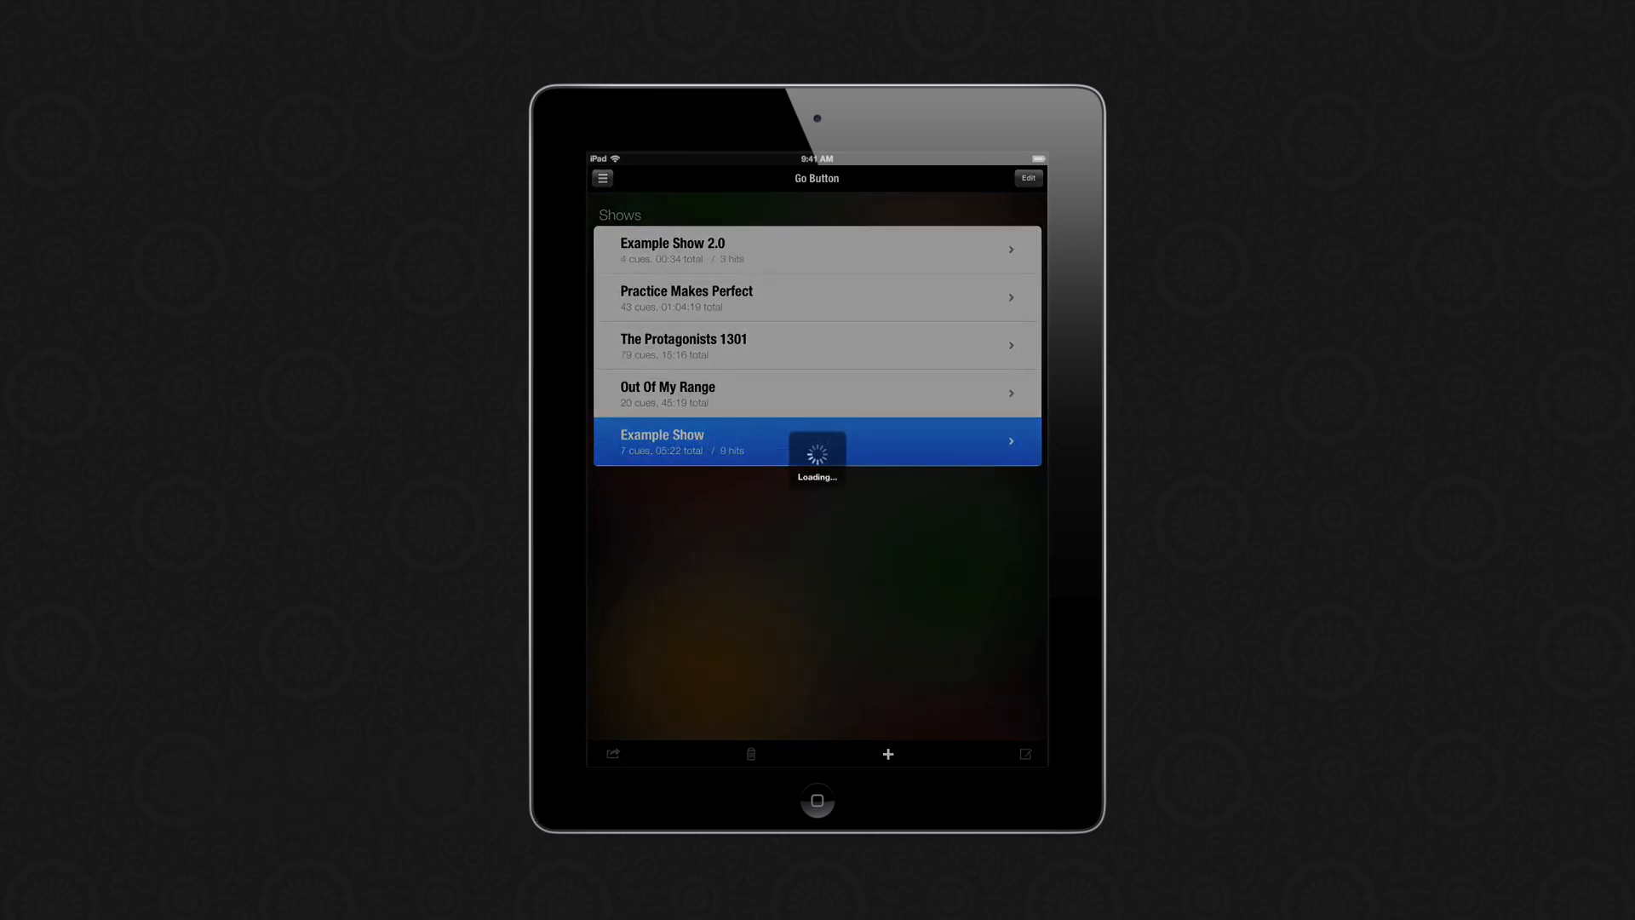
{"action": "left_click", "coordinate": [816, 441]}
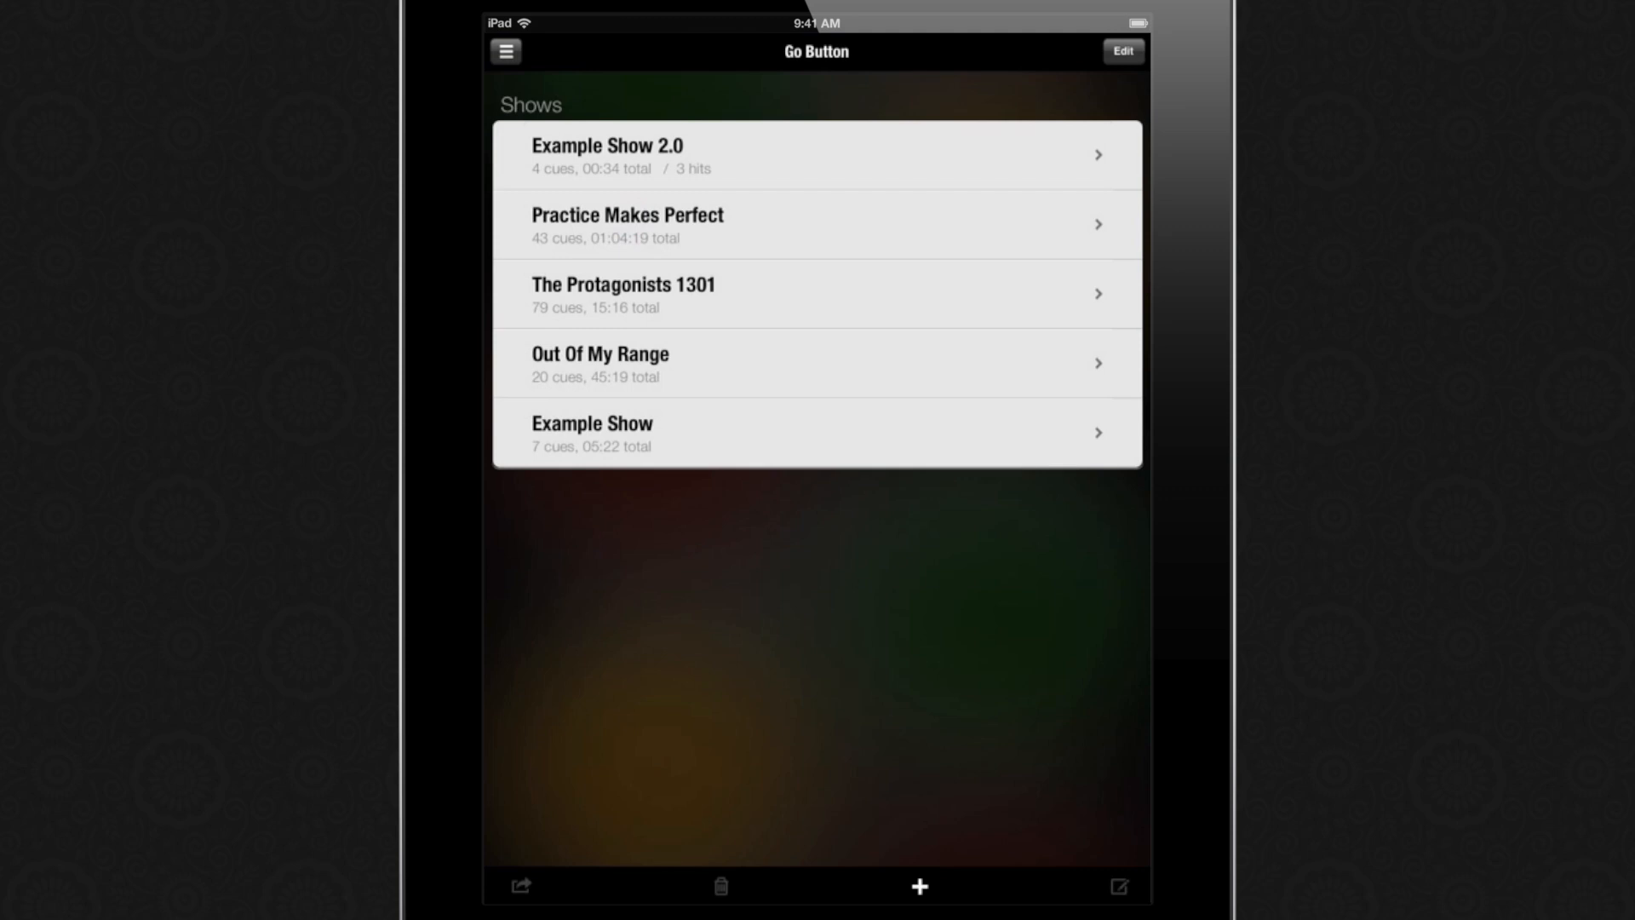
- Create a new empty show and add Peer Gynt Suite Morning, PMP 04 Wacky Window VO and Egmont Overture as cues
{"action": "left_click", "coordinate": [918, 886]}
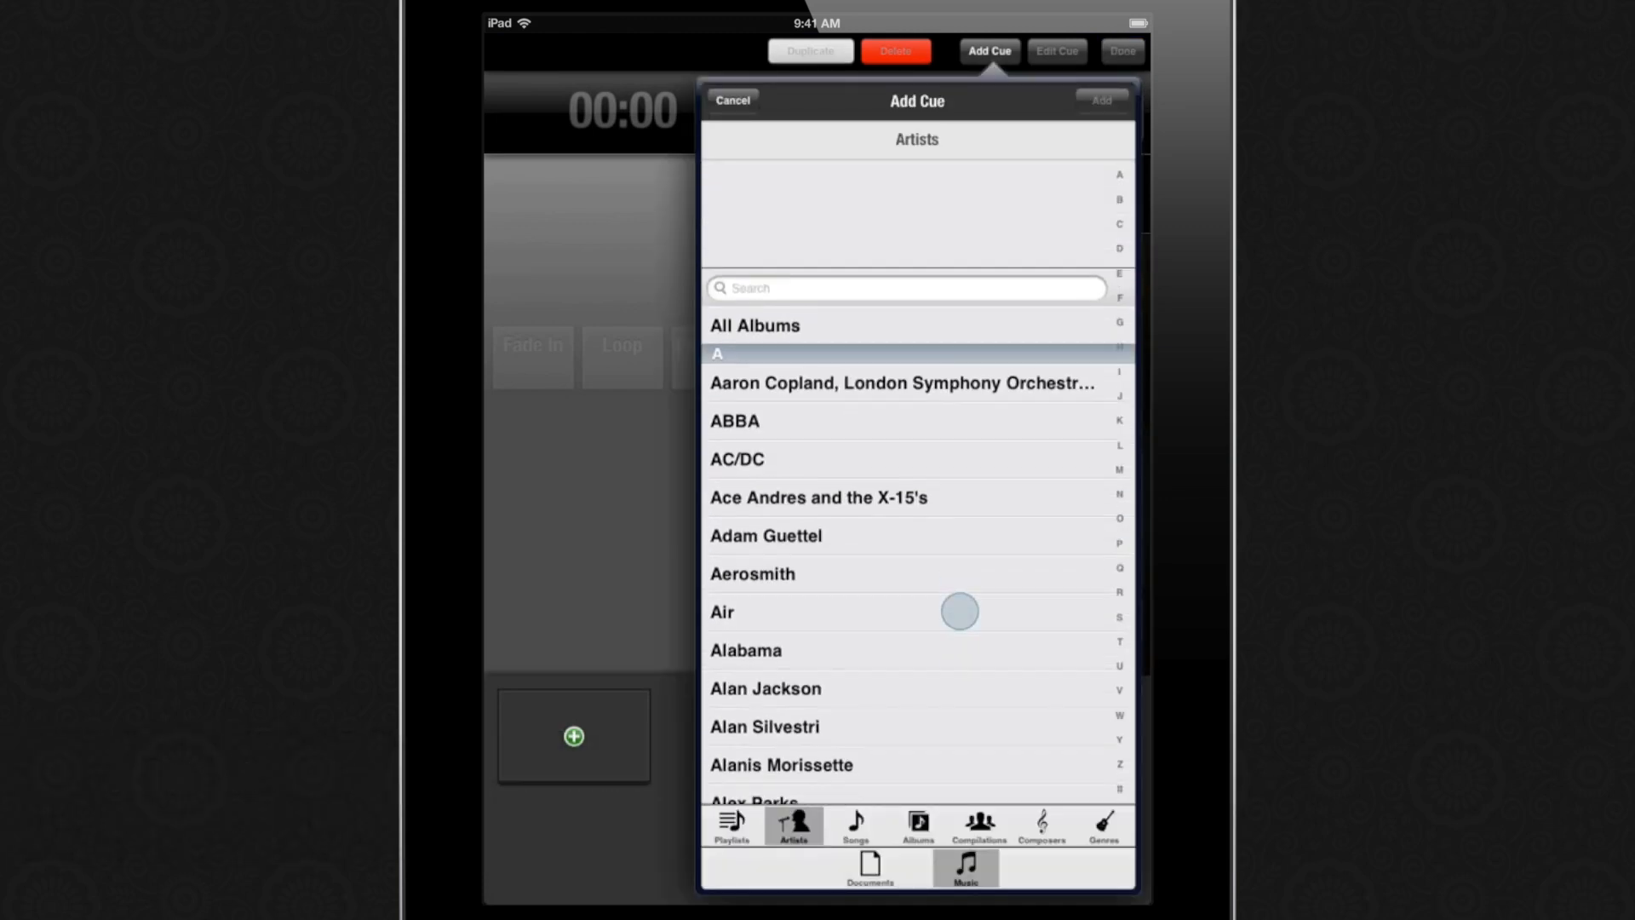
{"action": "left_click", "coordinate": [904, 288]}
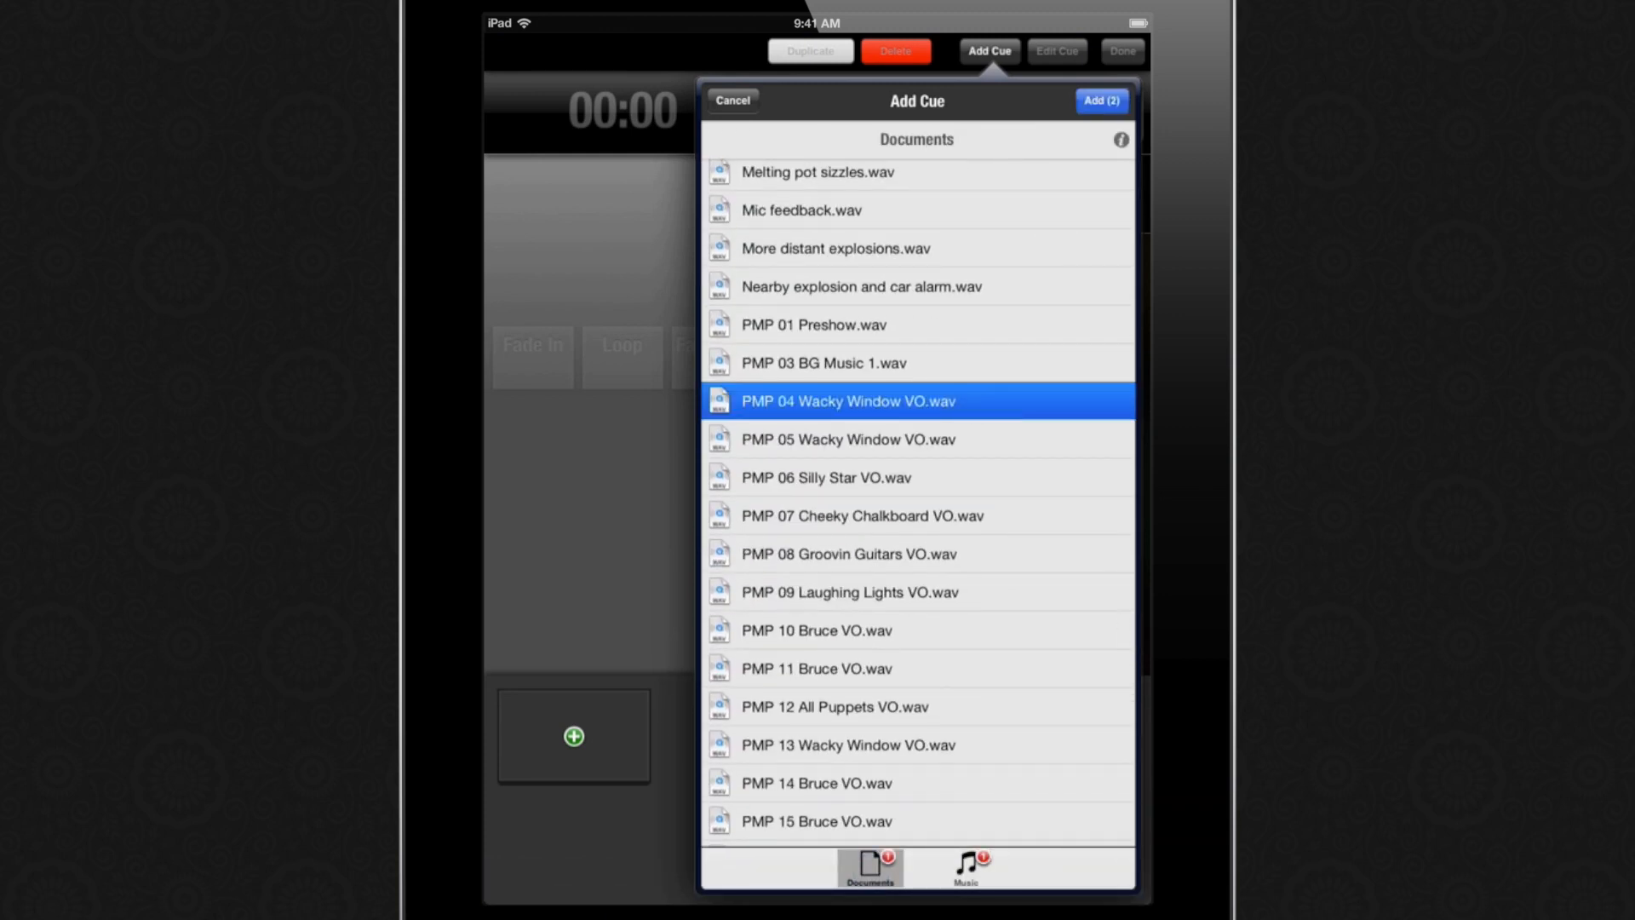
{"action": "left_click", "coordinate": [964, 867]}
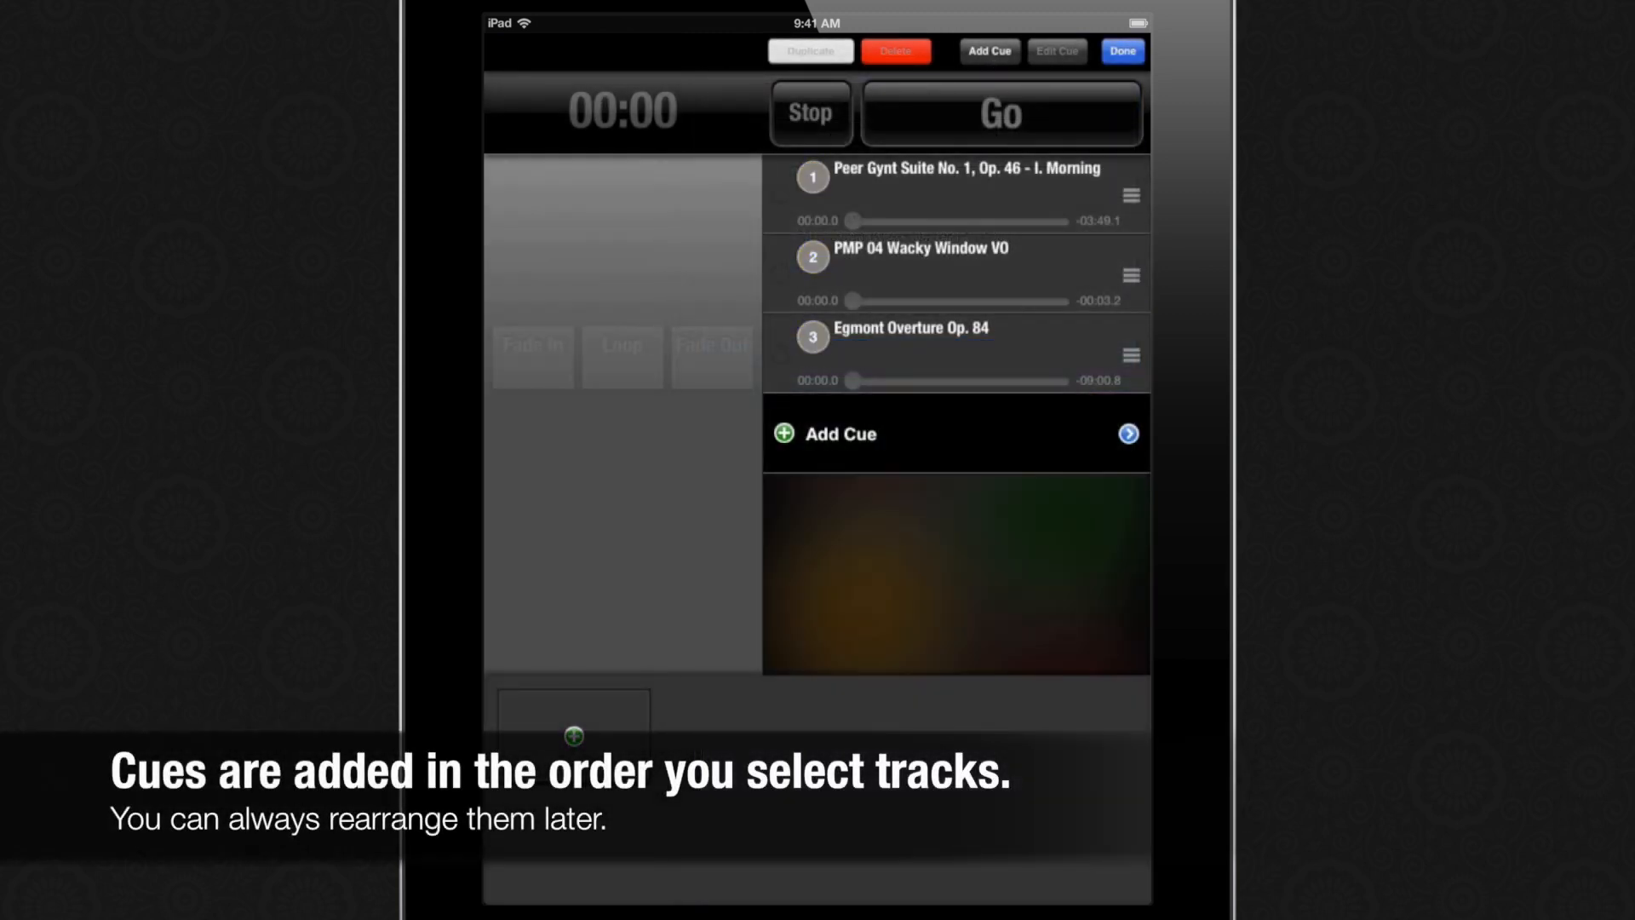
- Mark cue 2, search Documents for 'Pmp' and choose PMP 05 Wacky Window VO.wav as the new cue
{"action": "left_click", "coordinate": [955, 274]}
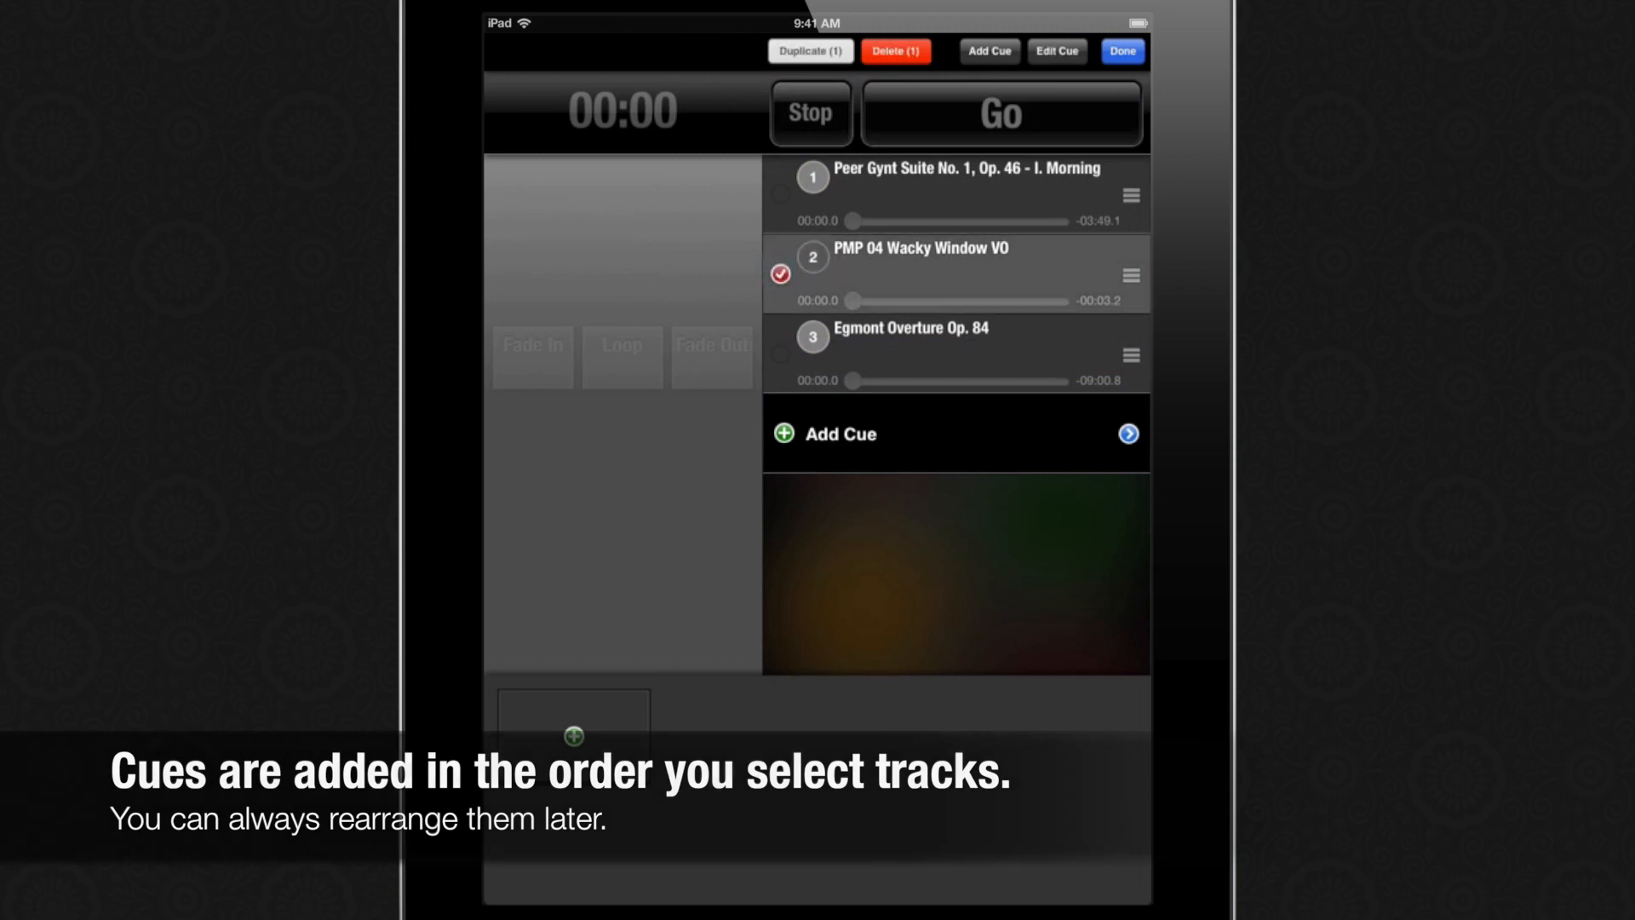
{"action": "left_click", "coordinate": [987, 51]}
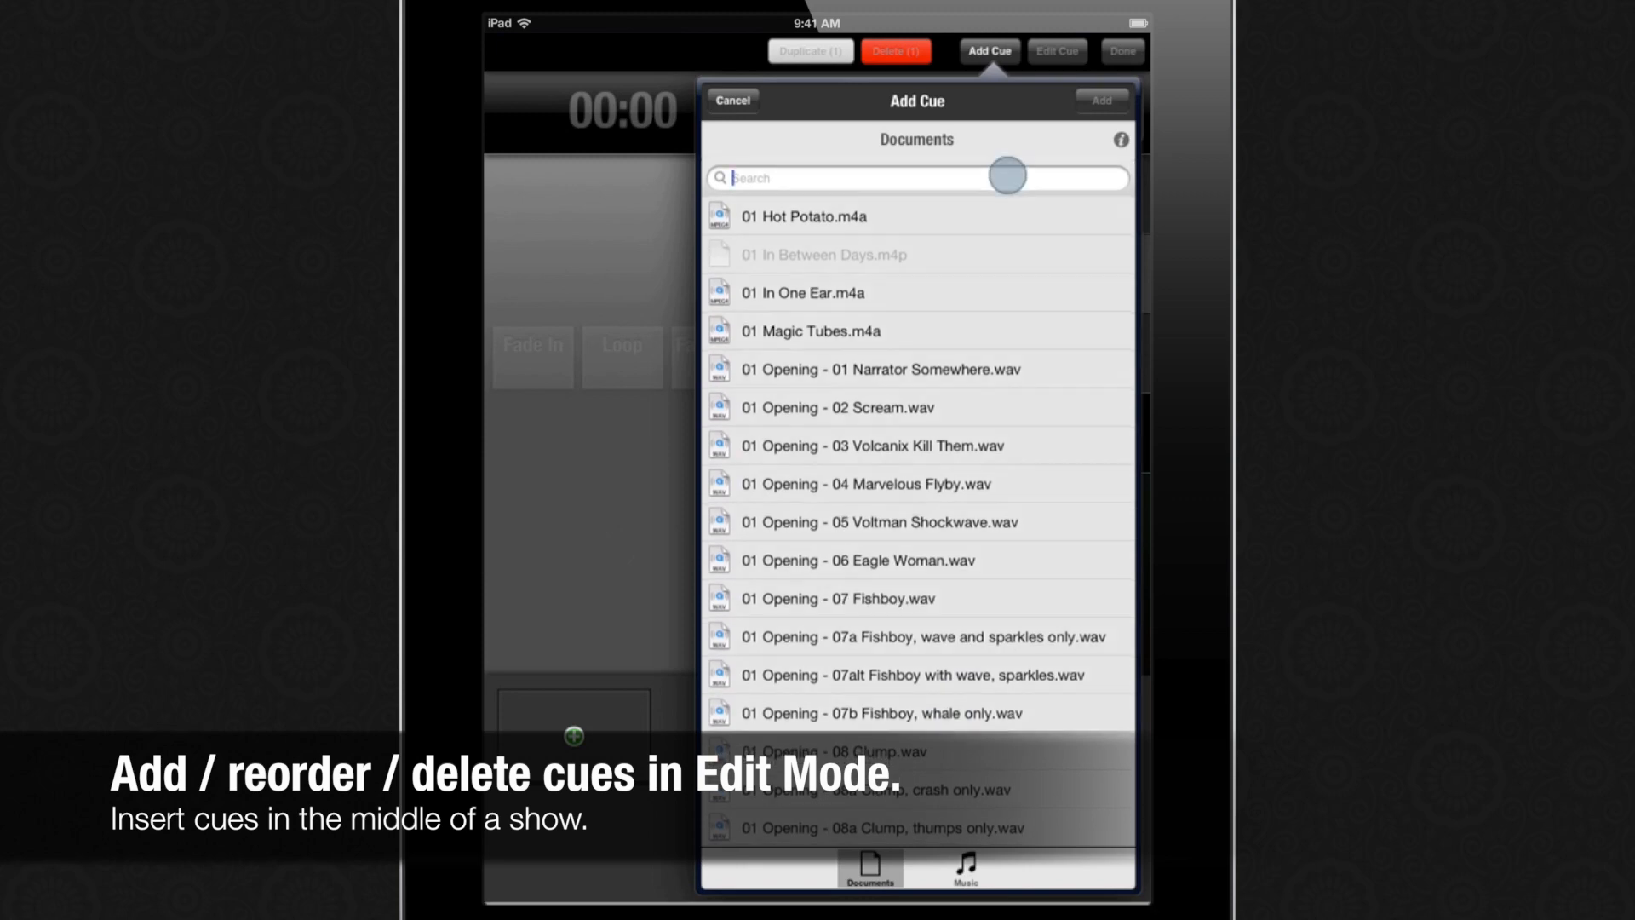
{"action": "type", "text": "Pmp"}
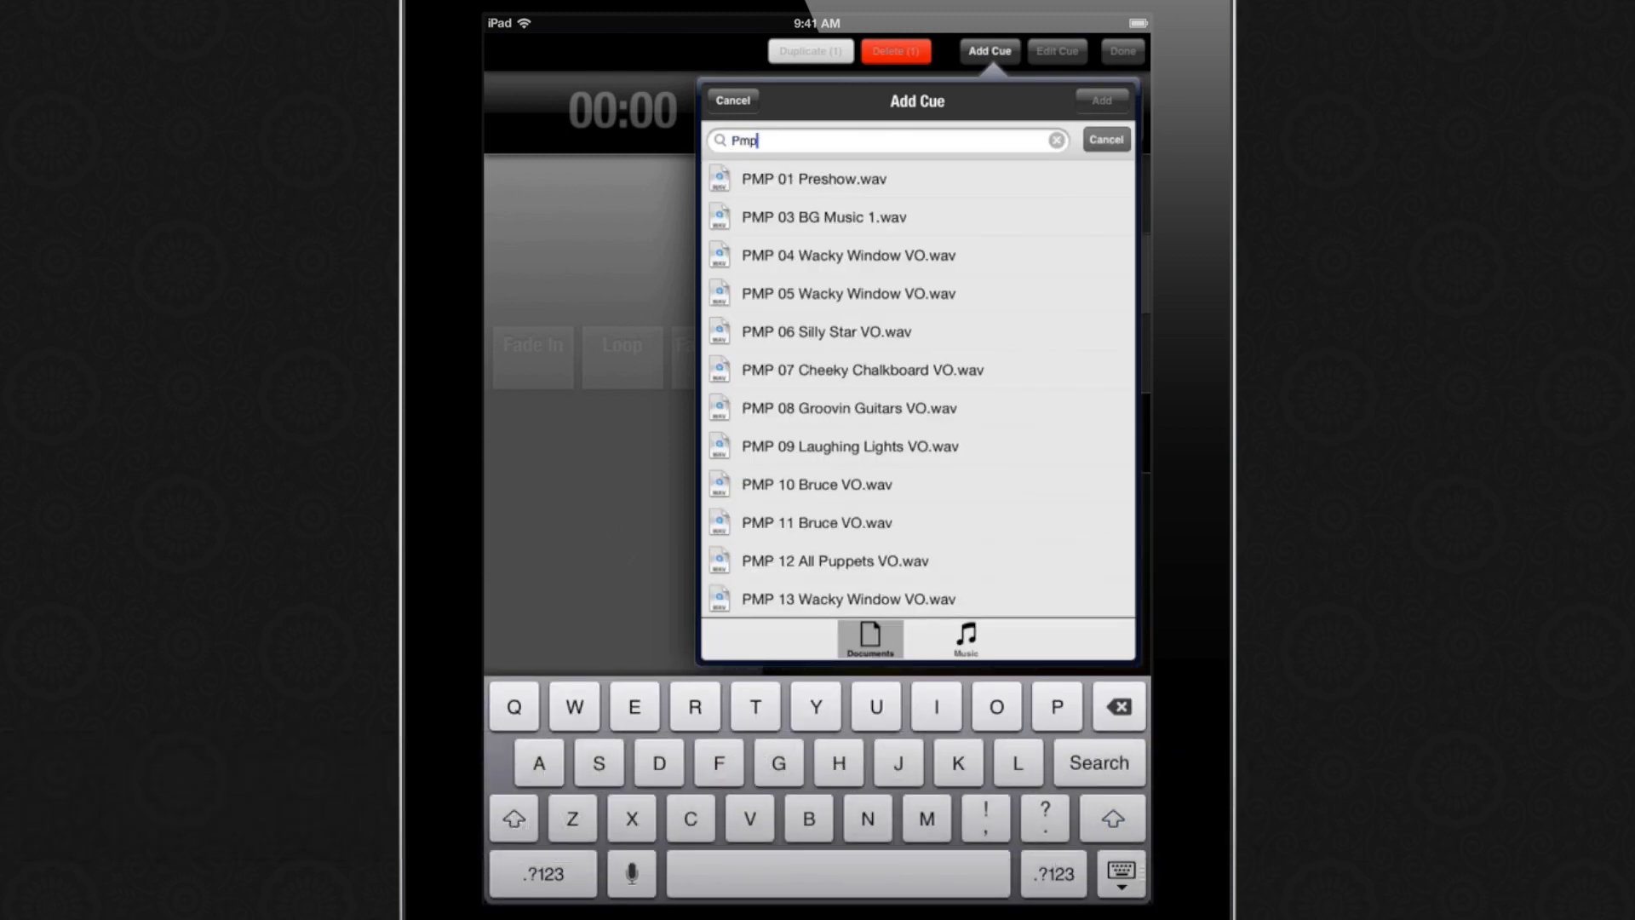
{"action": "left_click", "coordinate": [848, 292]}
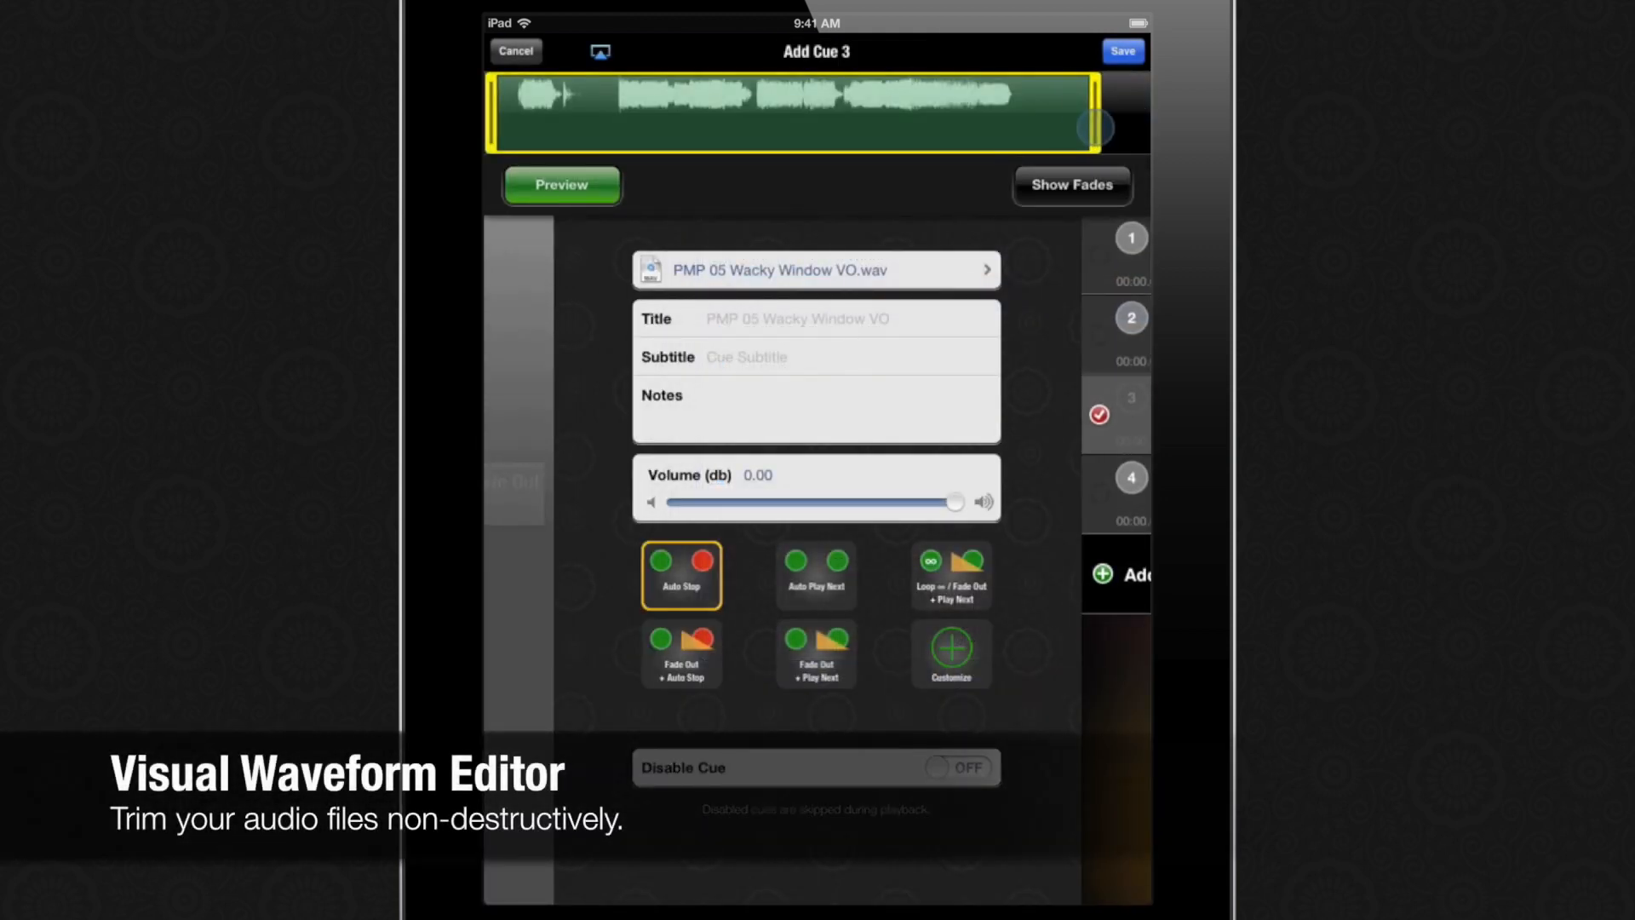
- Trim the clip's start to about 1.1 s, previewing twice, and save it as cue 3
{"action": "left_click_drag", "start_coordinate": [1093, 128], "coordinate": [1031, 112]}
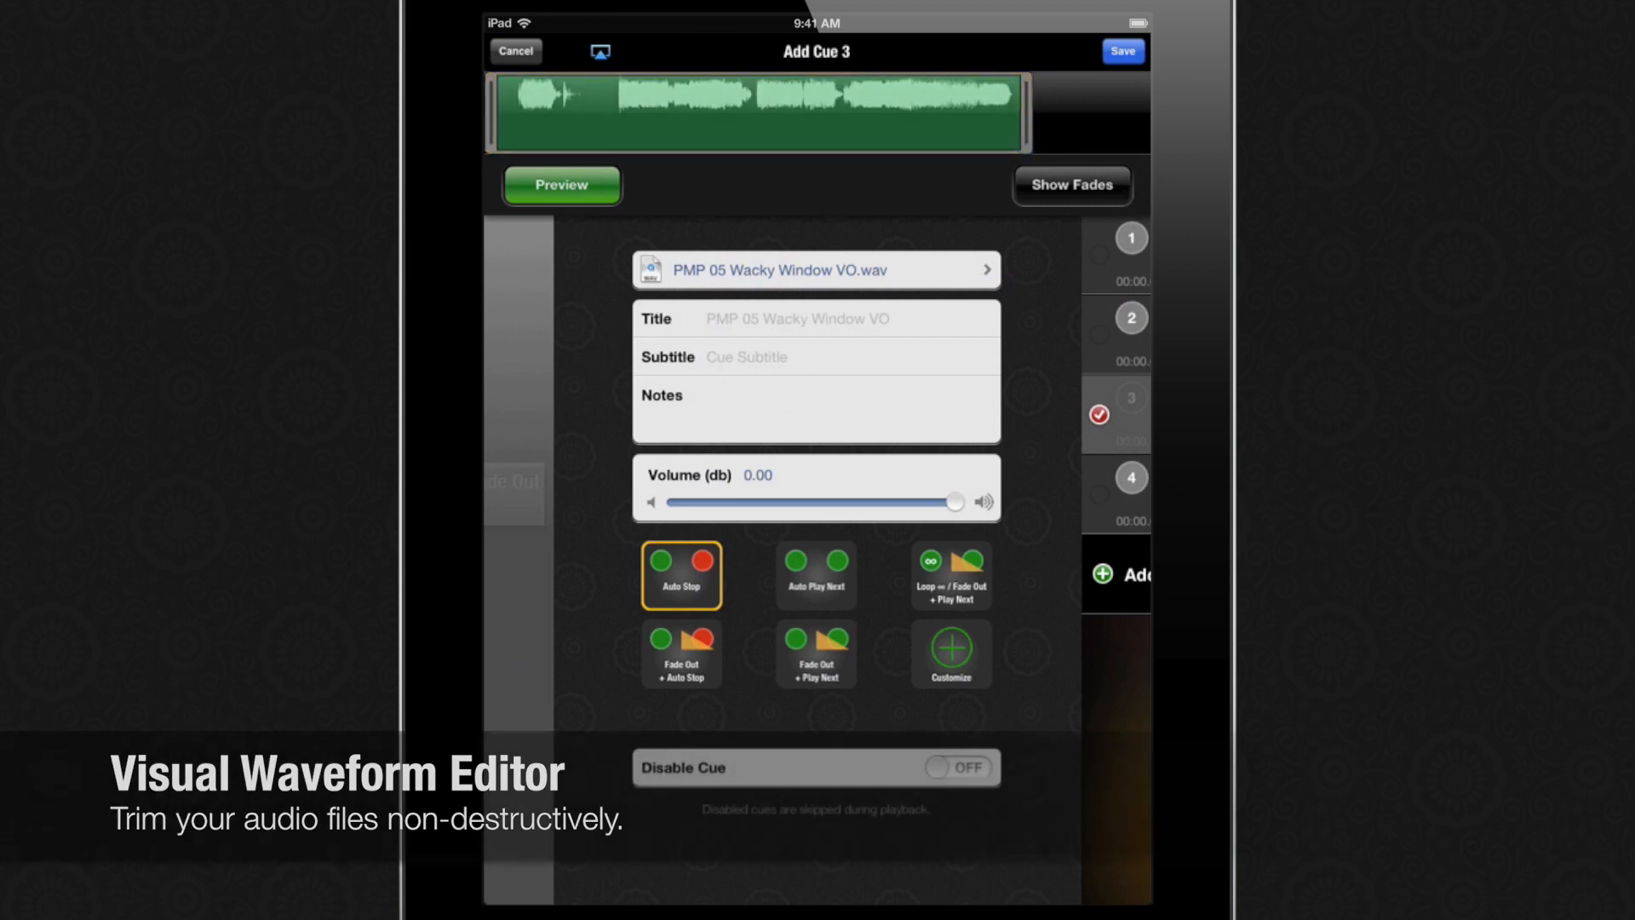
{"action": "left_click", "coordinate": [560, 184]}
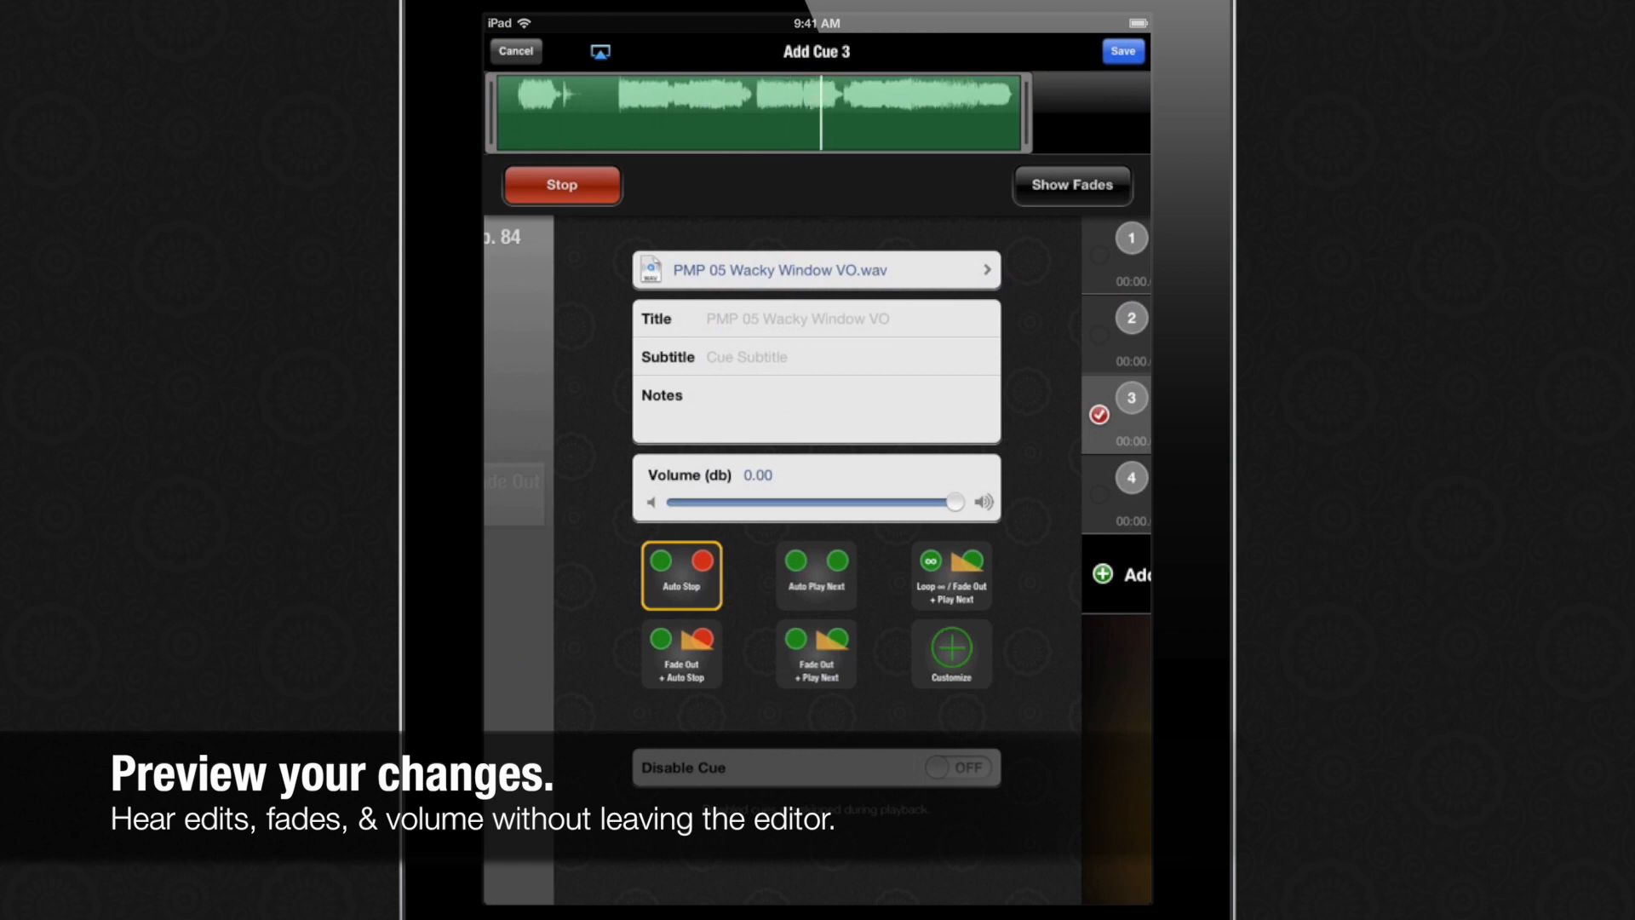
{"action": "left_click", "coordinate": [561, 184]}
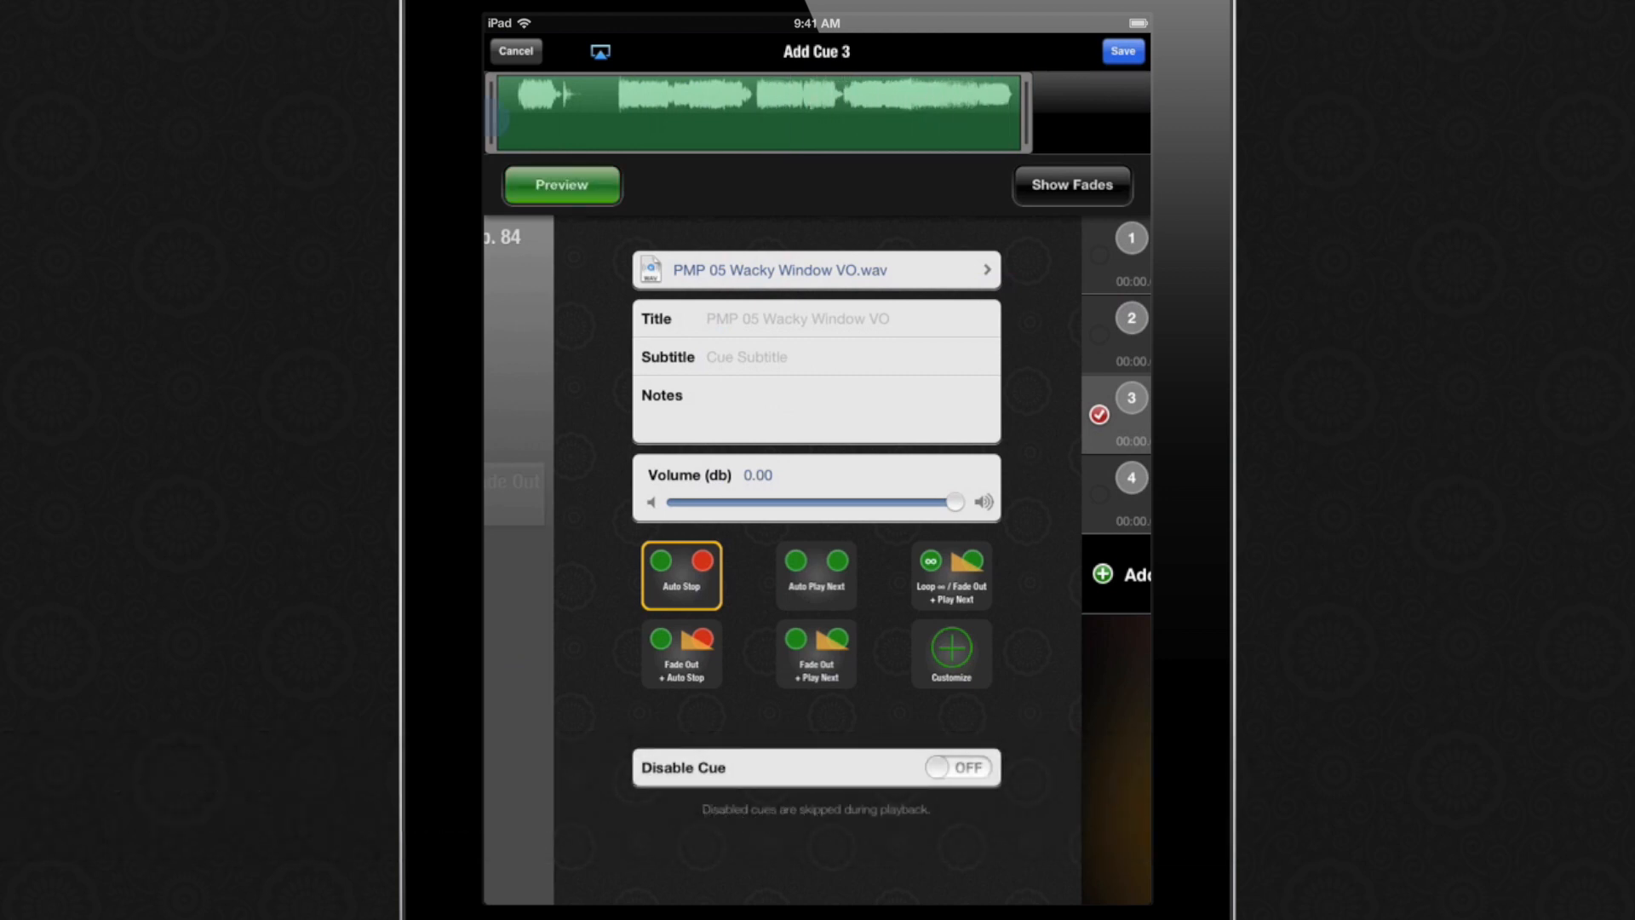
{"action": "left_click_drag", "start_coordinate": [514, 119], "coordinate": [608, 119]}
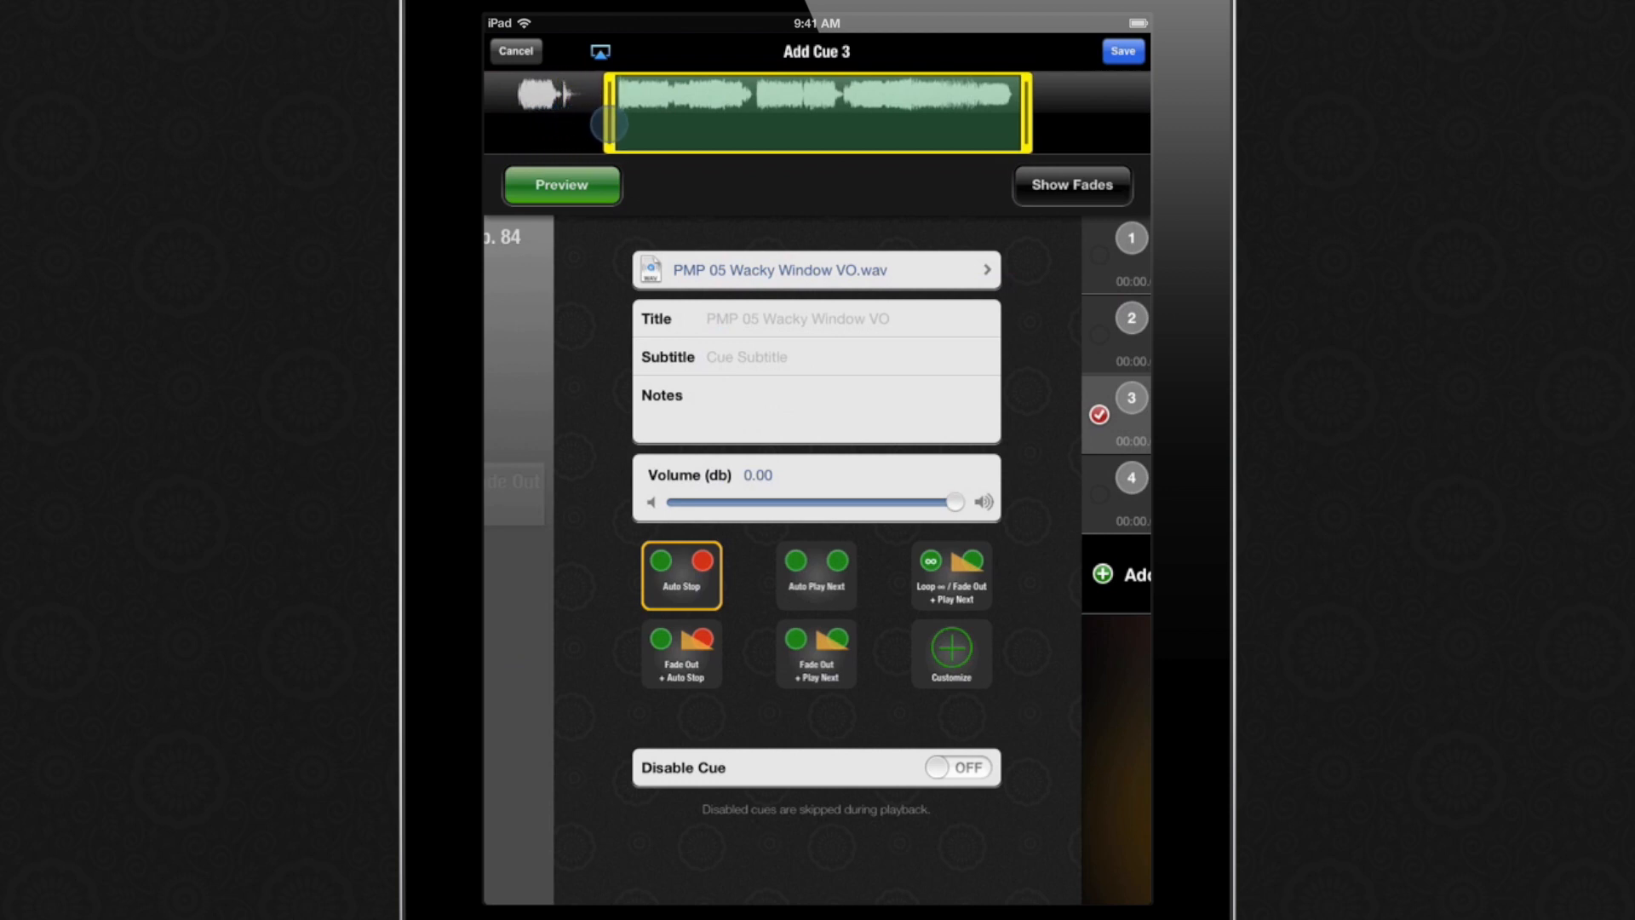
{"action": "left_click", "coordinate": [560, 184]}
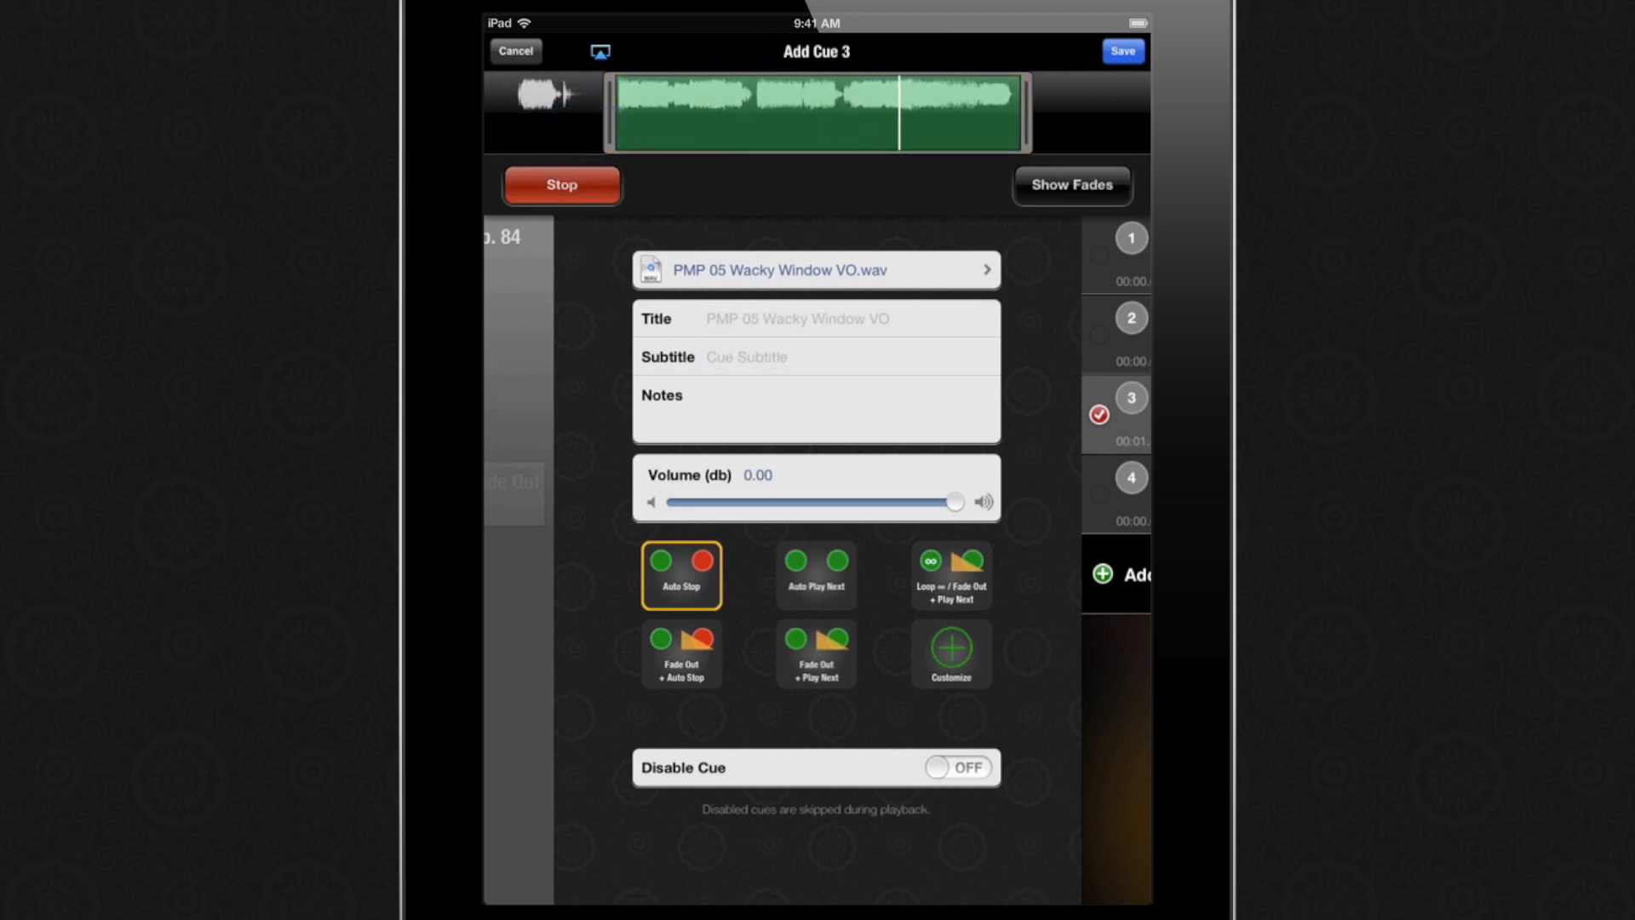
{"action": "left_click", "coordinate": [560, 184]}
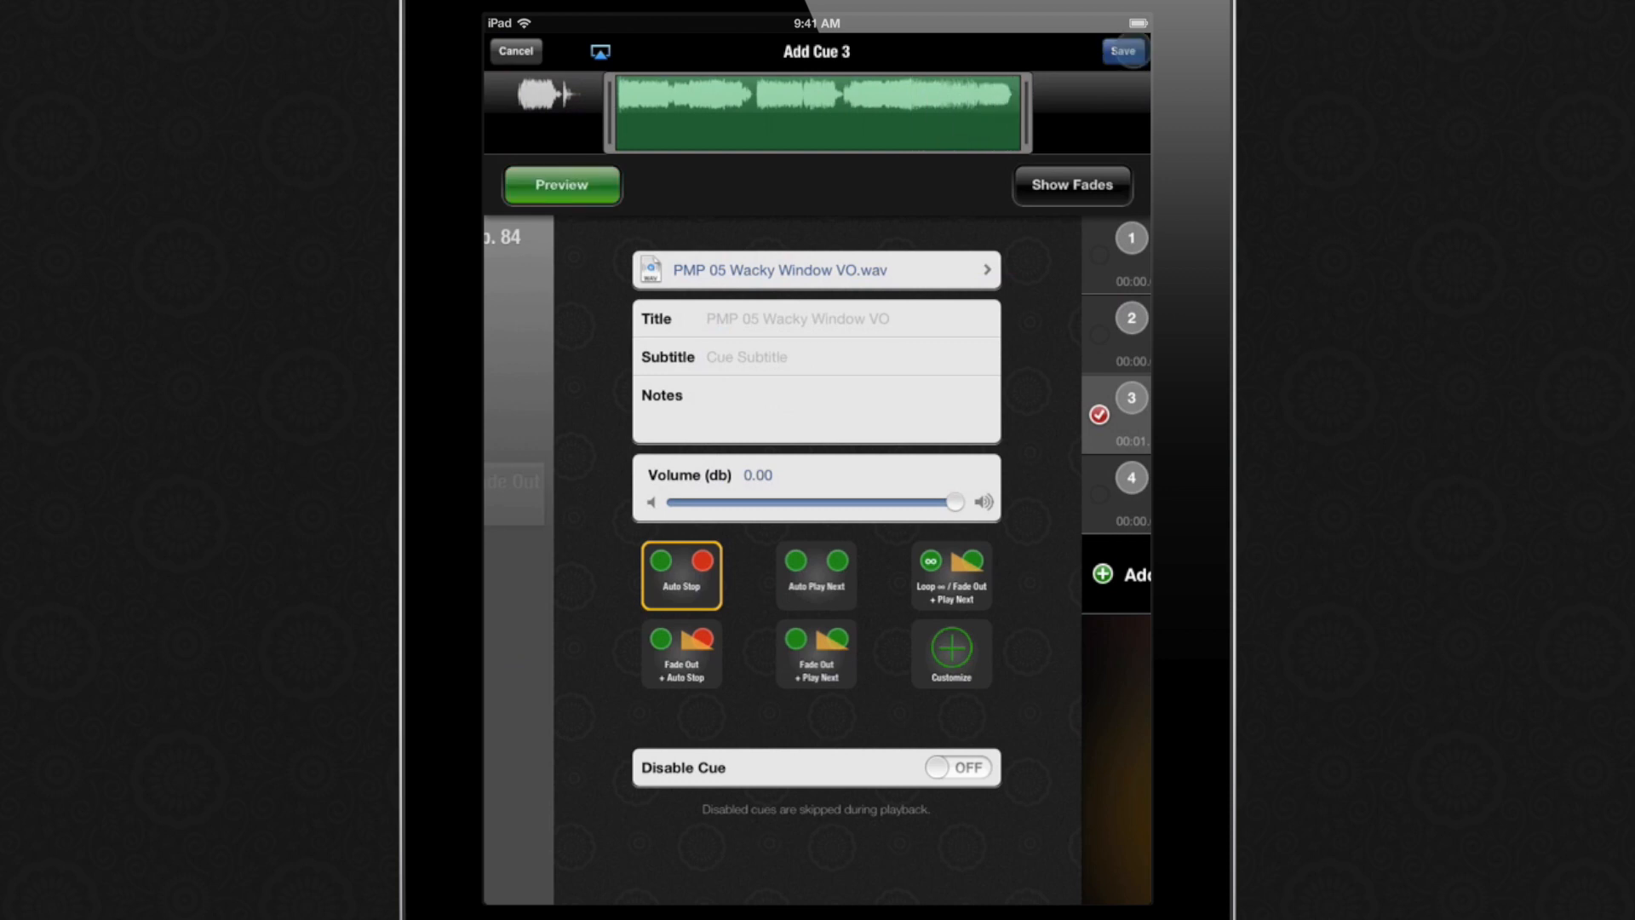
{"action": "left_click", "coordinate": [1122, 49]}
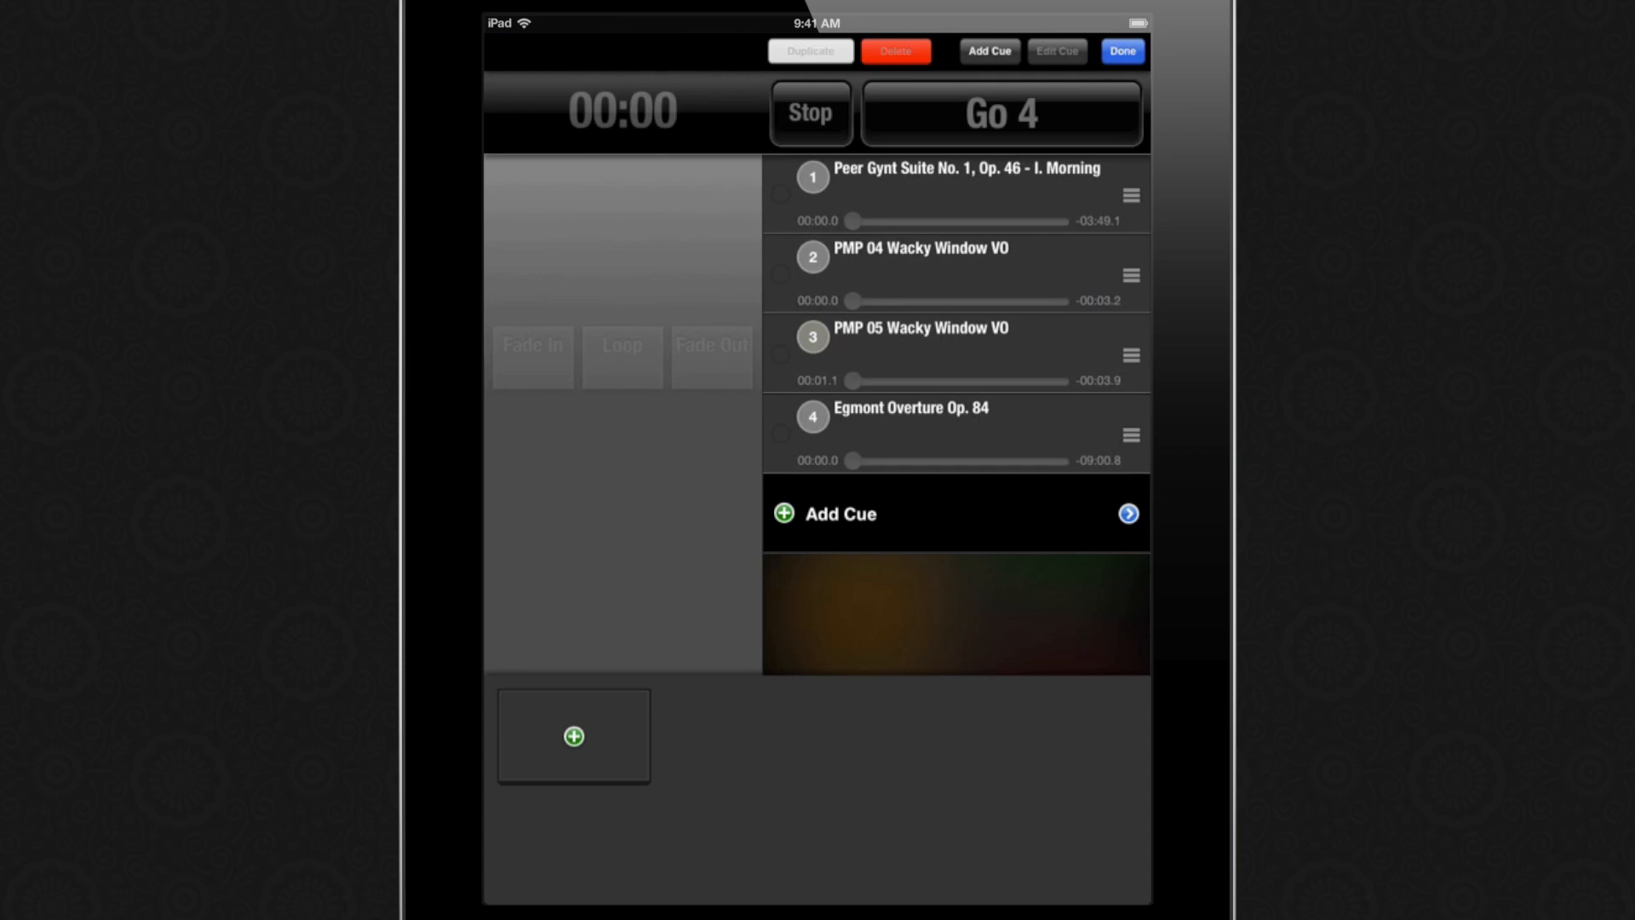
- Give cue 4, Egmont Overture, a custom Stop Others behaviour with a fade-out time of 3
{"action": "left_click", "coordinate": [1055, 51]}
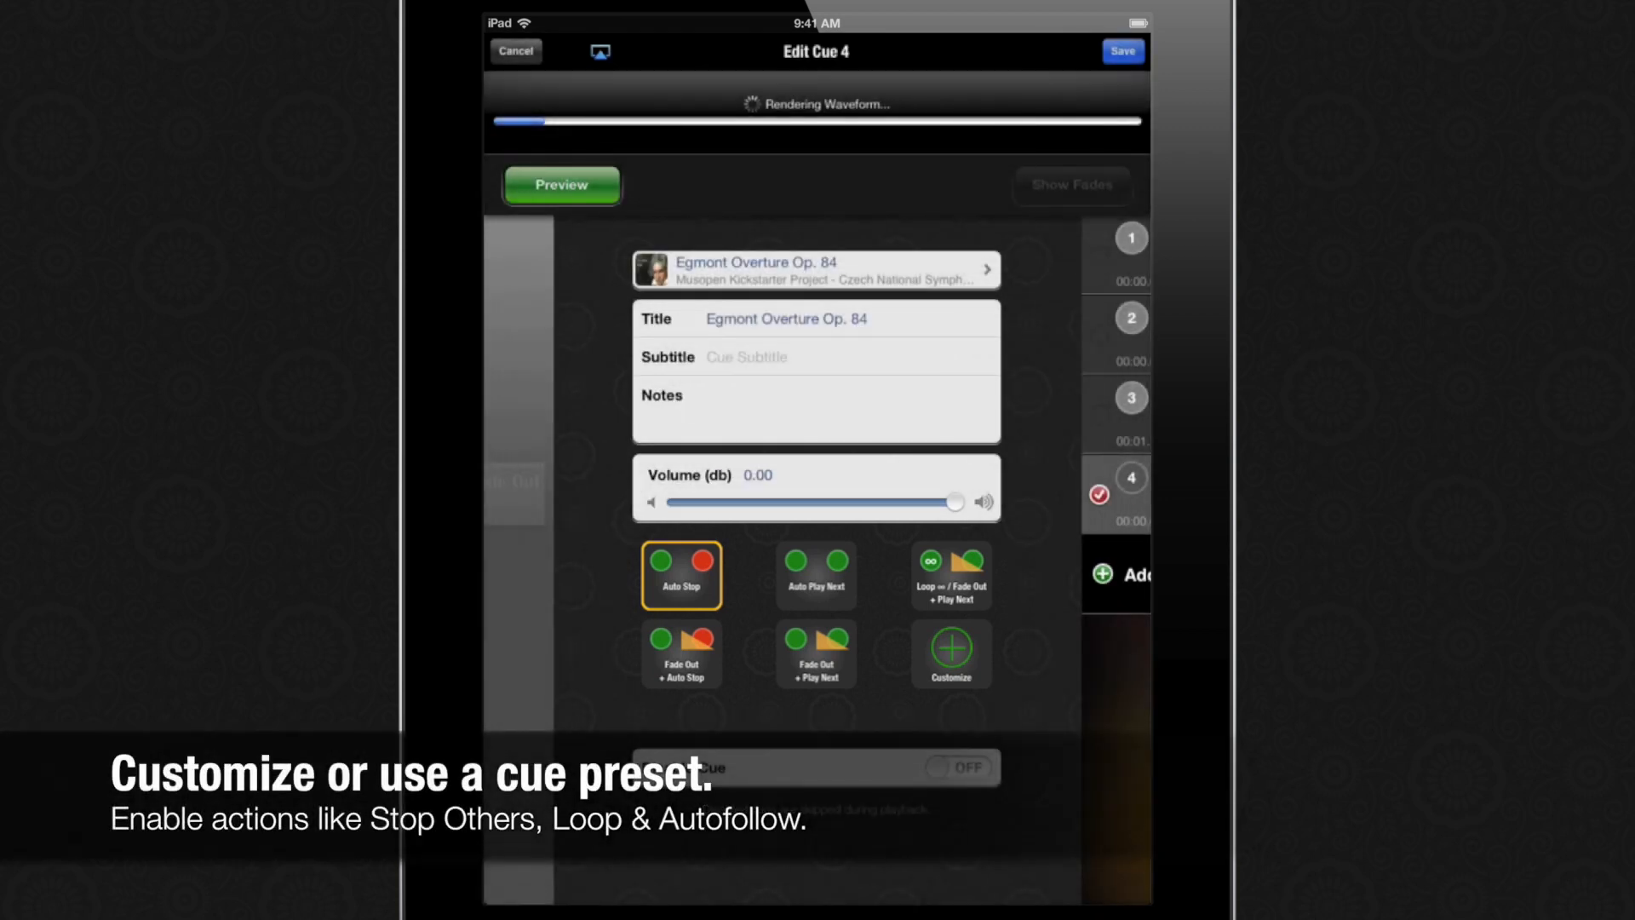
{"action": "left_click", "coordinate": [951, 654]}
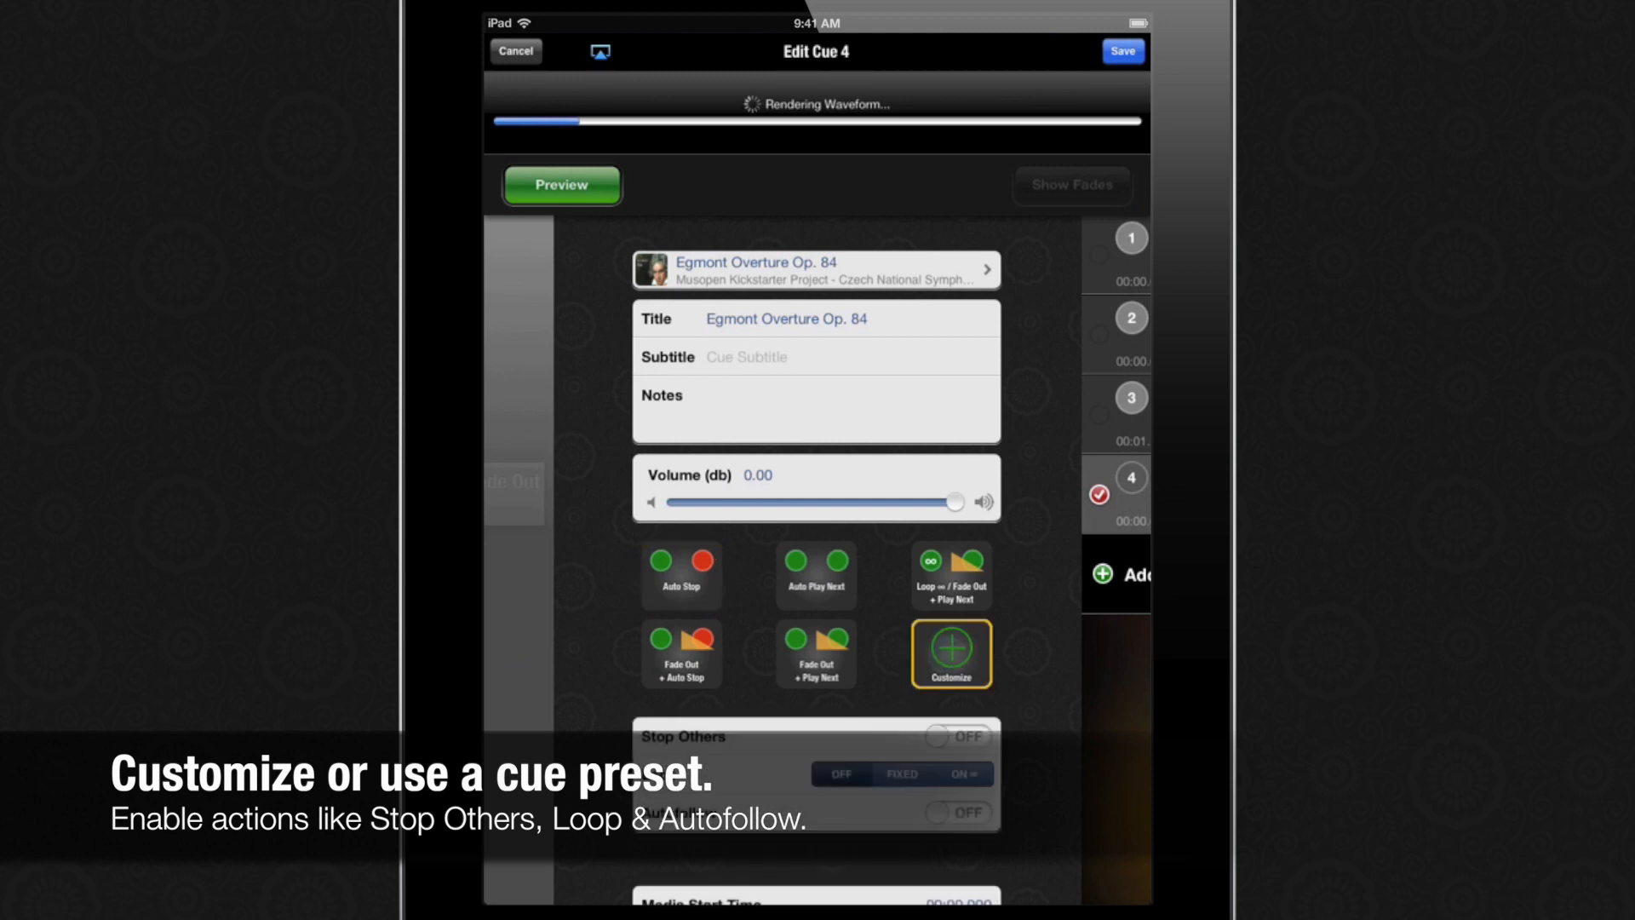
{"action": "scroll", "scroll_direction": "down", "scroll_amount": 3}
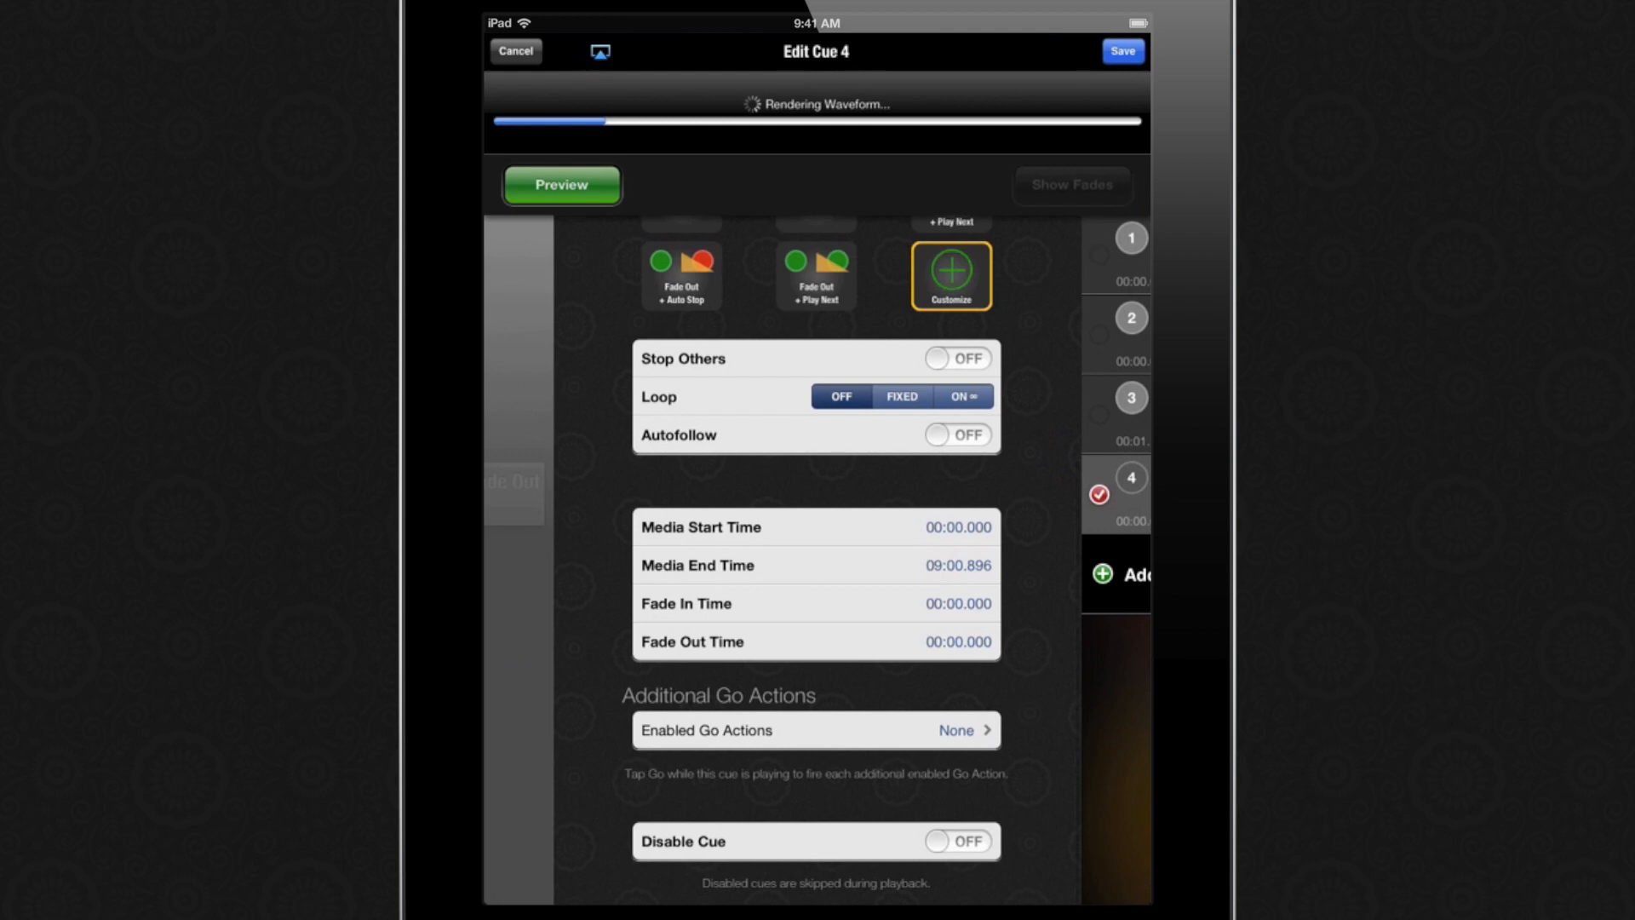
{"action": "left_click", "coordinate": [955, 358]}
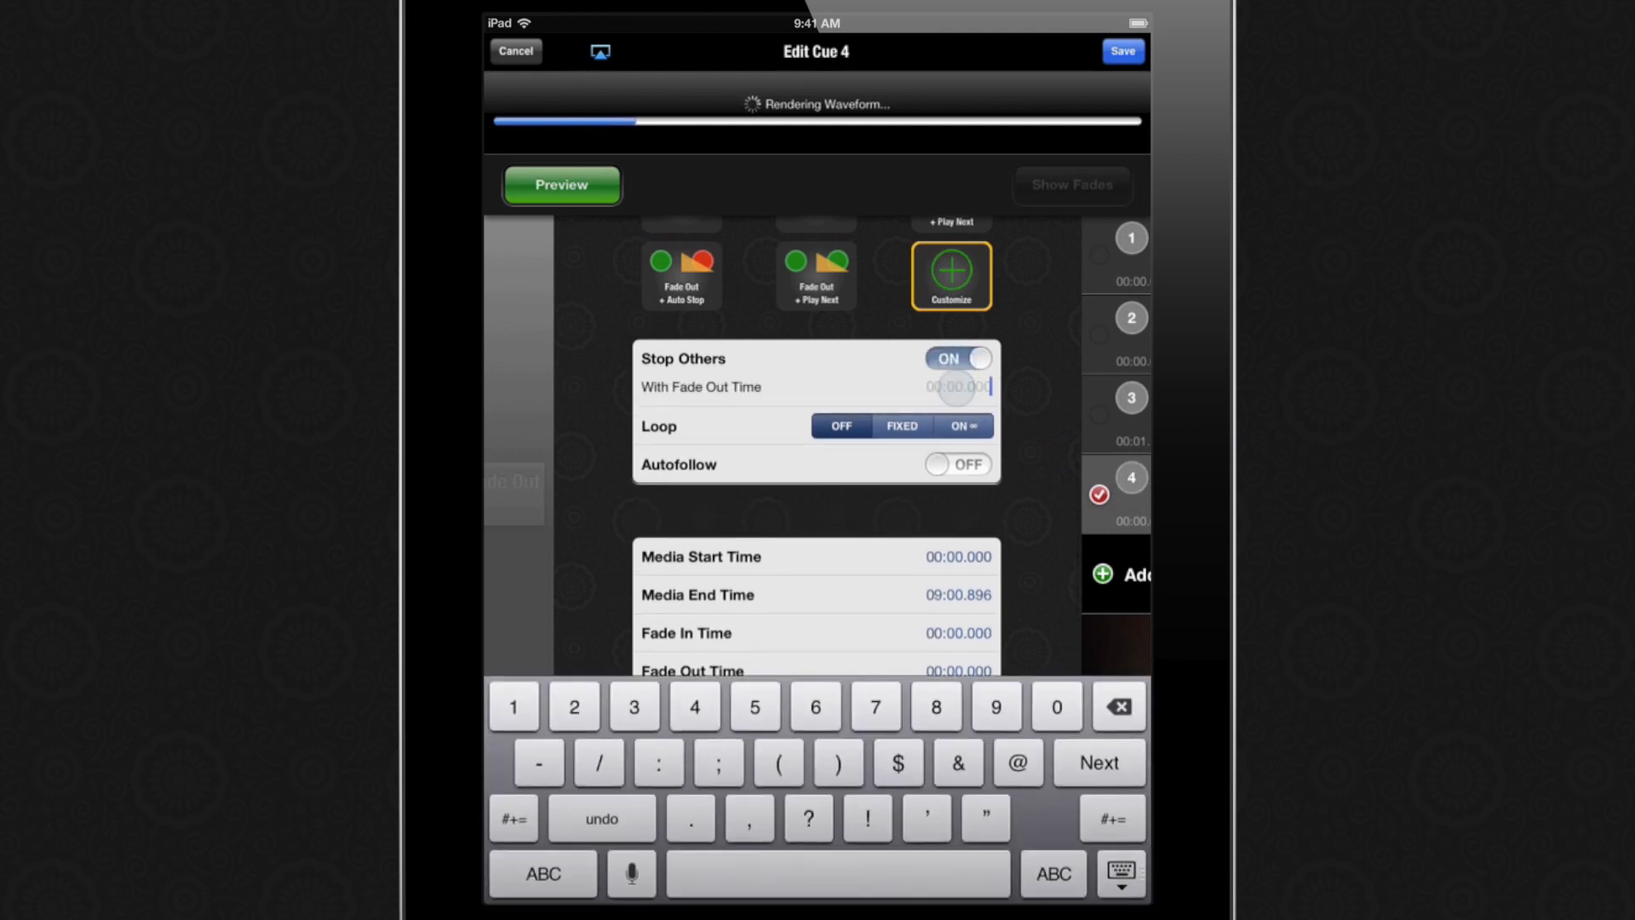
{"action": "type", "text": "3"}
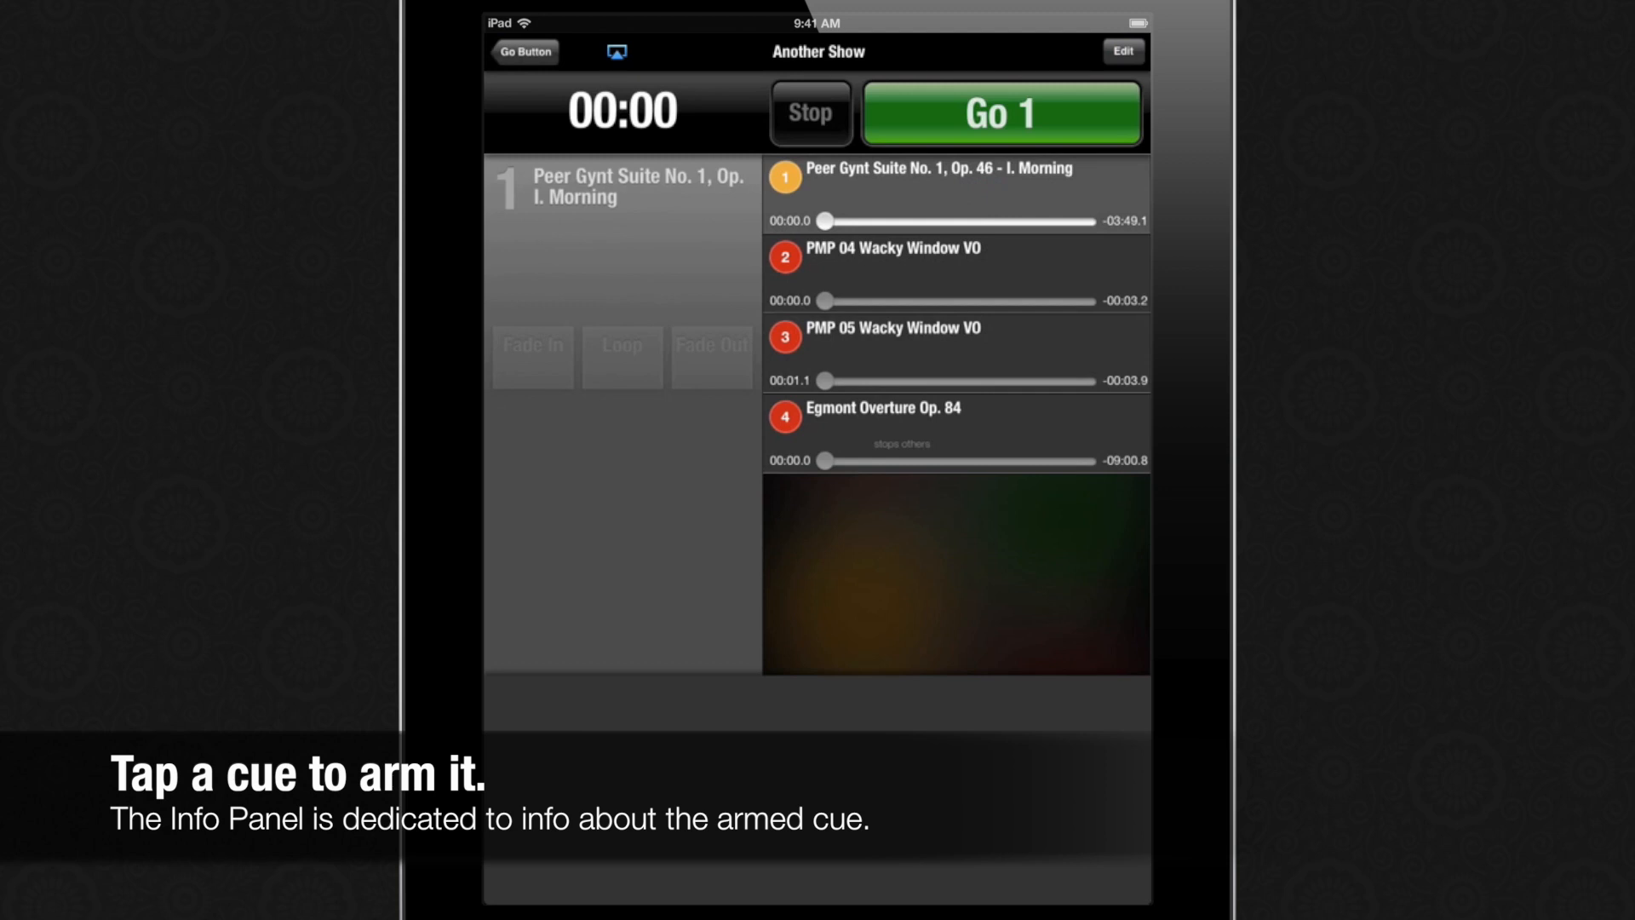
- Fire Go four times: Peer Gynt morning, PMP 04, PMP 05, then Egmont Overture stopping the rest
{"action": "left_click", "coordinate": [1002, 112]}
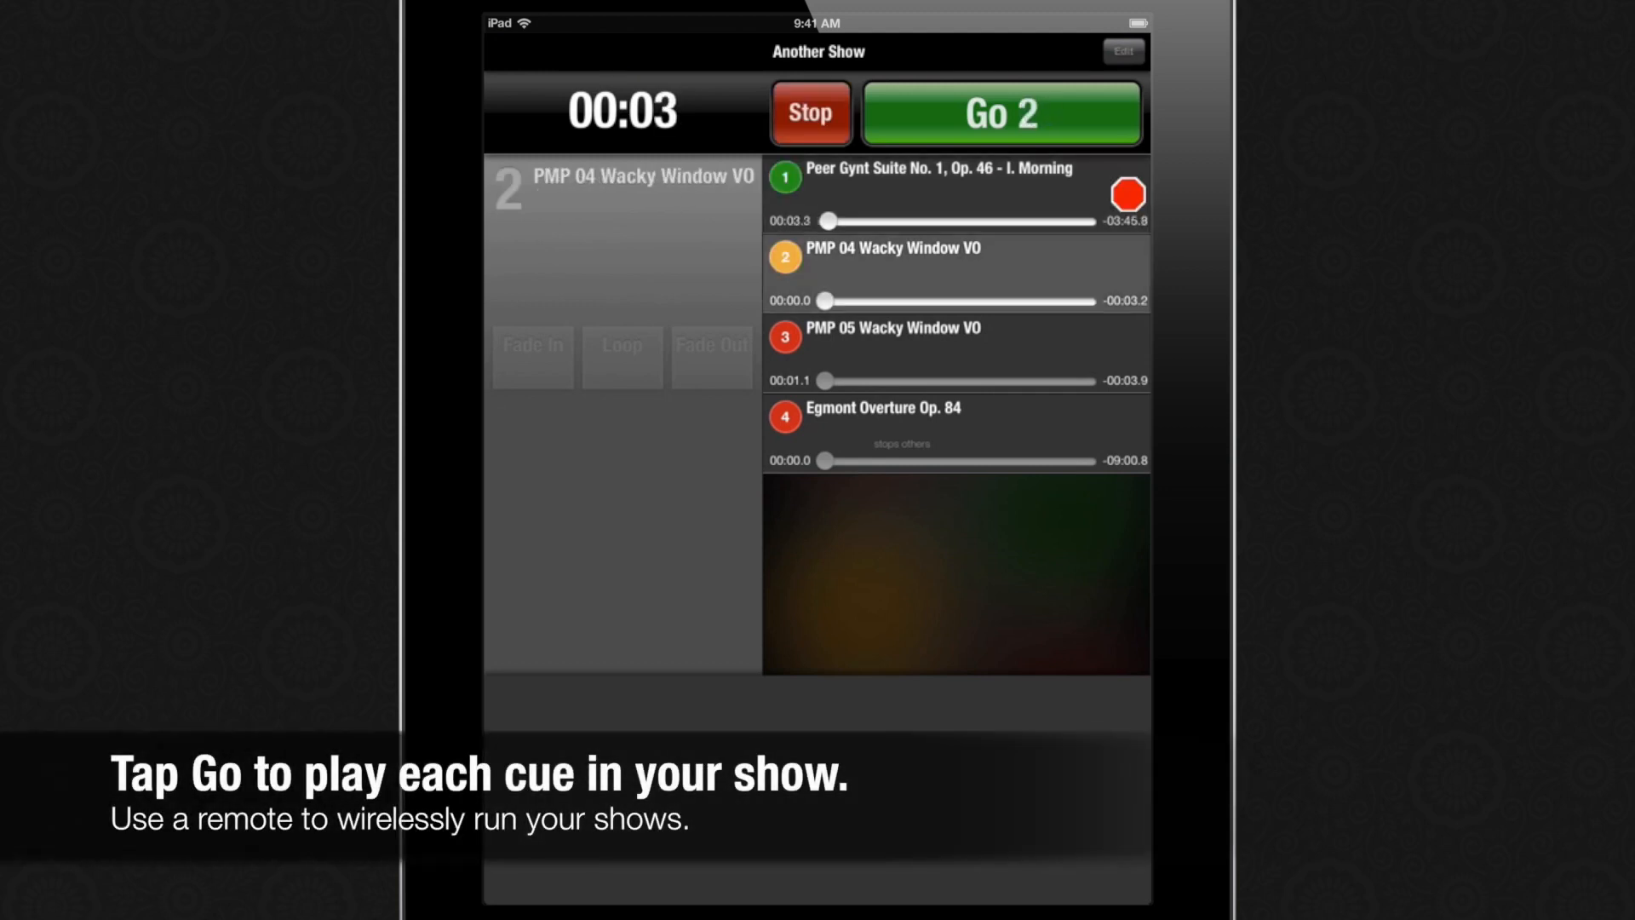
{"action": "left_click", "coordinate": [1001, 112]}
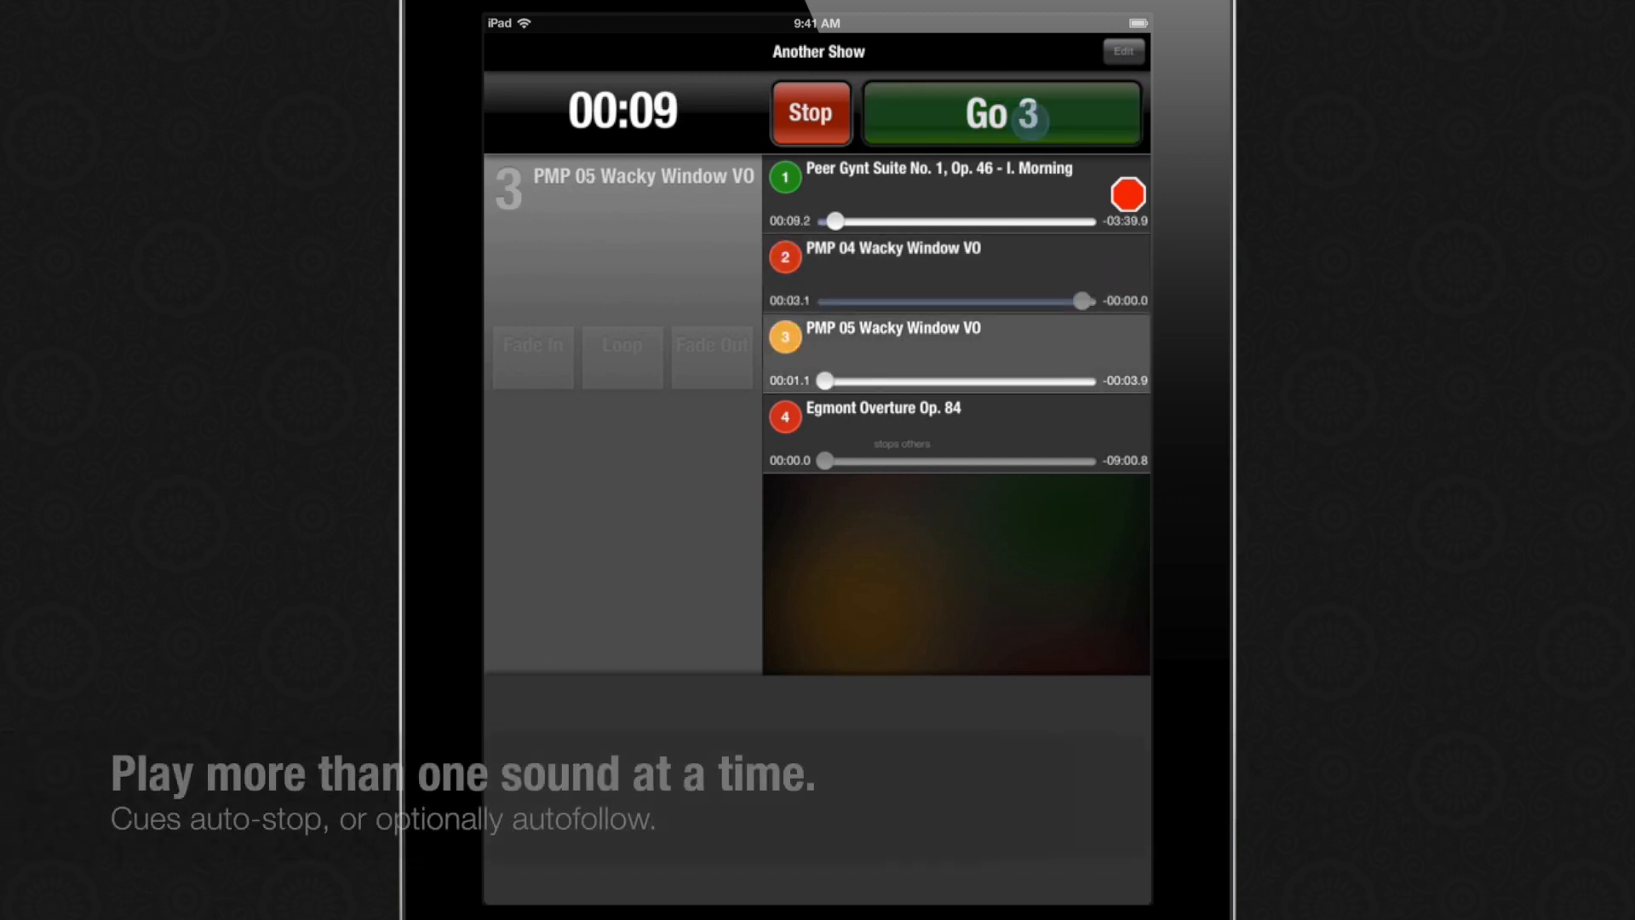
{"action": "left_click", "coordinate": [1001, 114]}
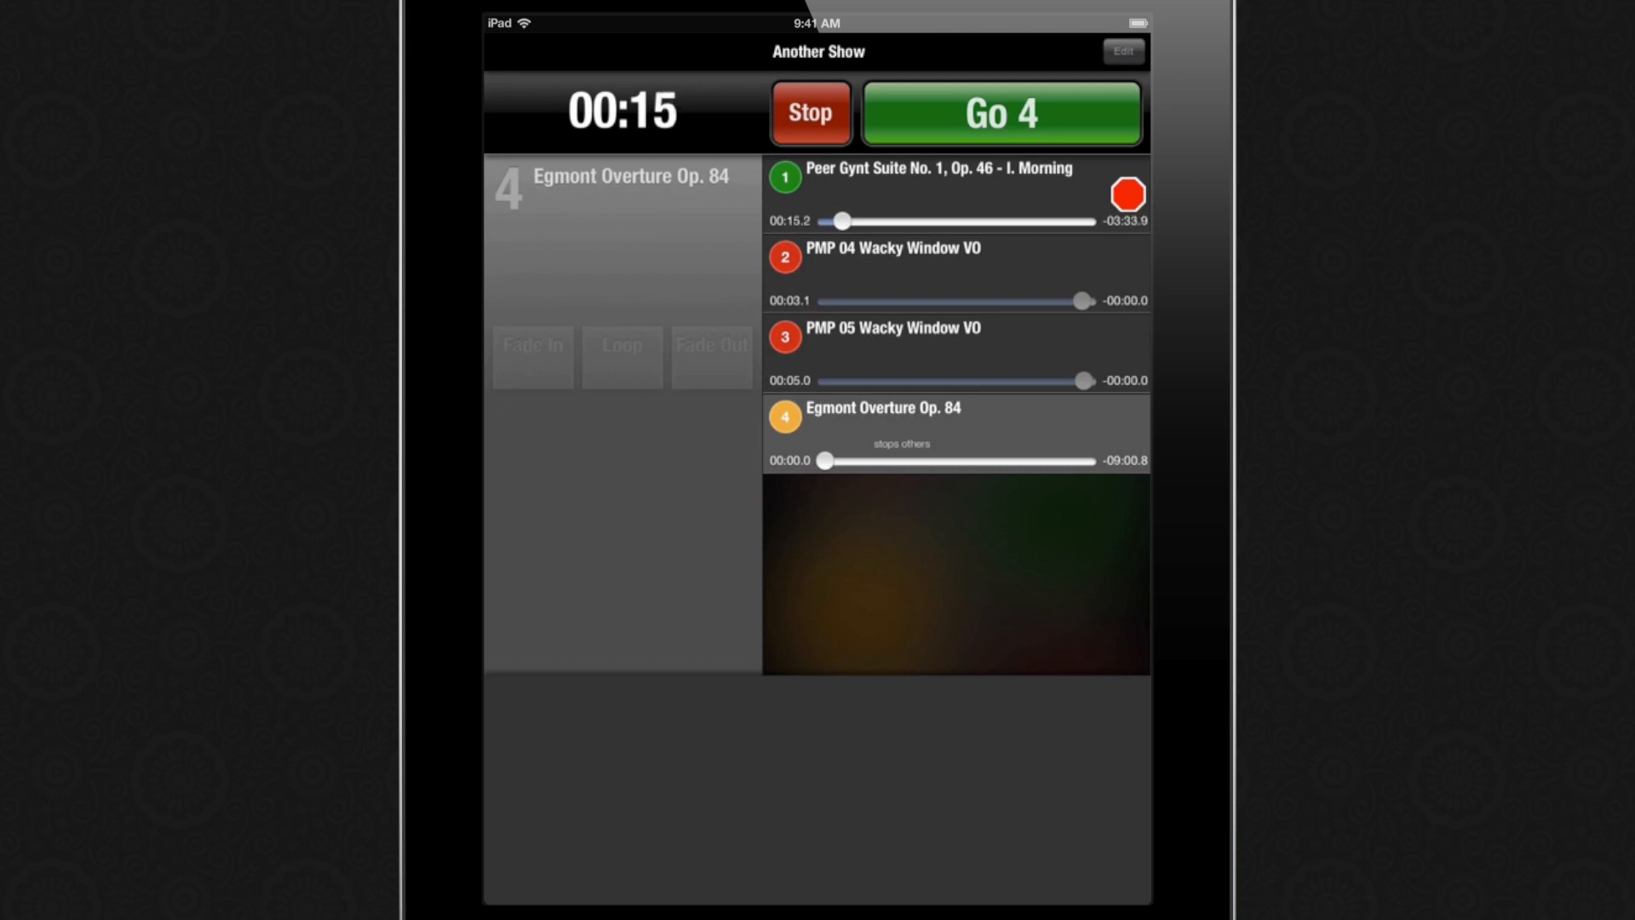
{"action": "left_click", "coordinate": [1001, 112]}
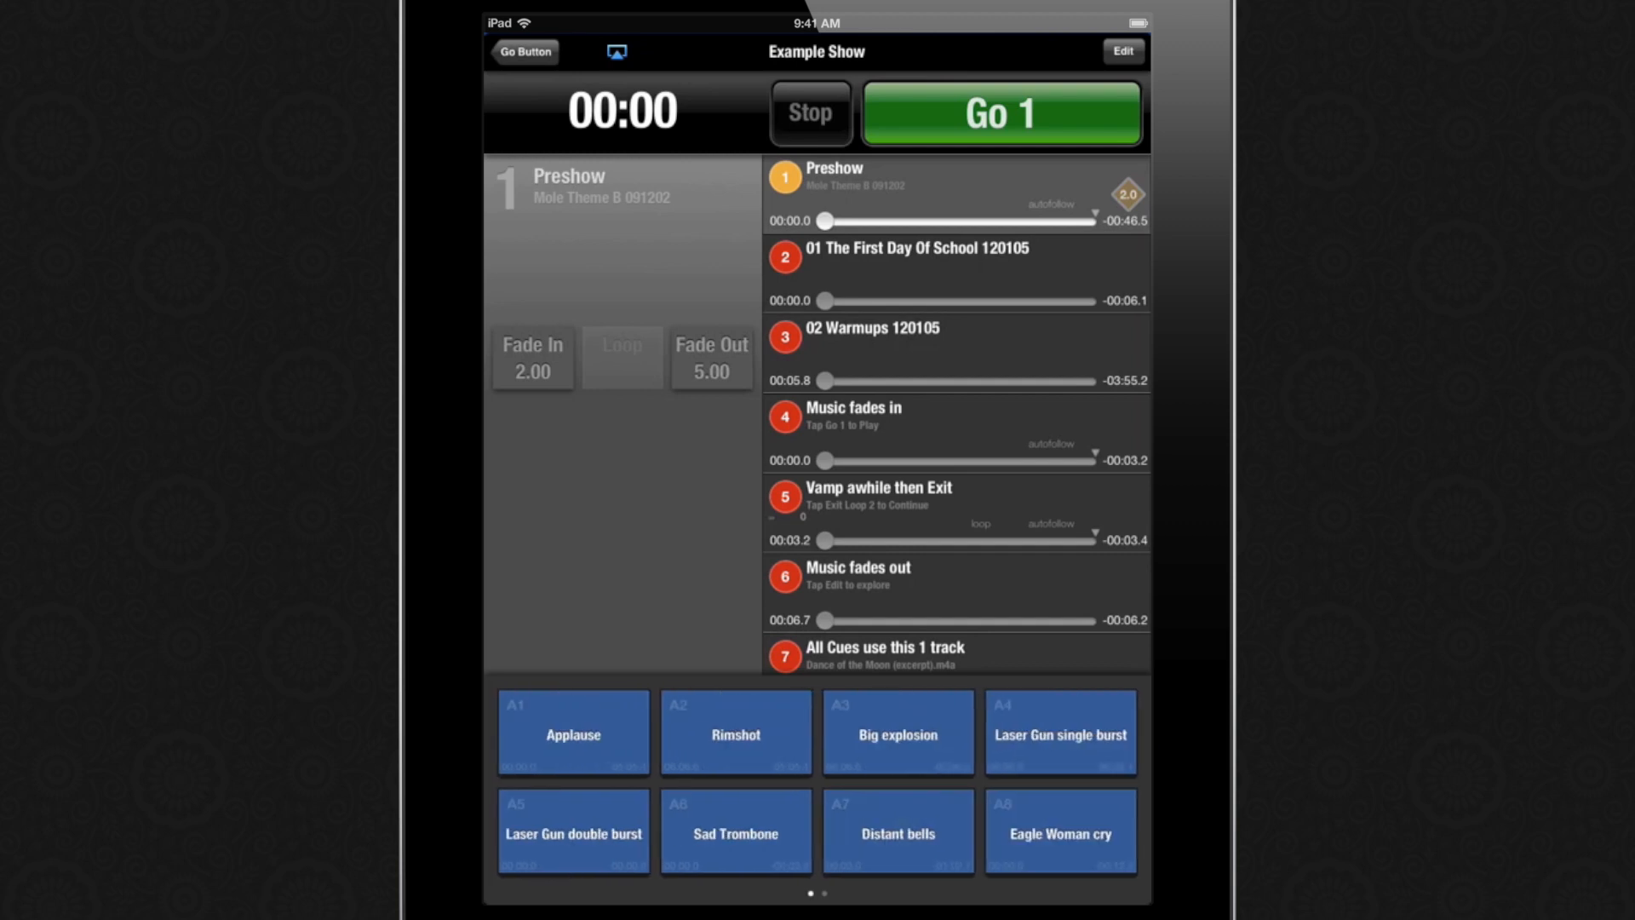
- Start and fade out the Preshow cue, then fire the Applause and Laser Gun single burst hits
{"action": "left_click", "coordinate": [999, 112]}
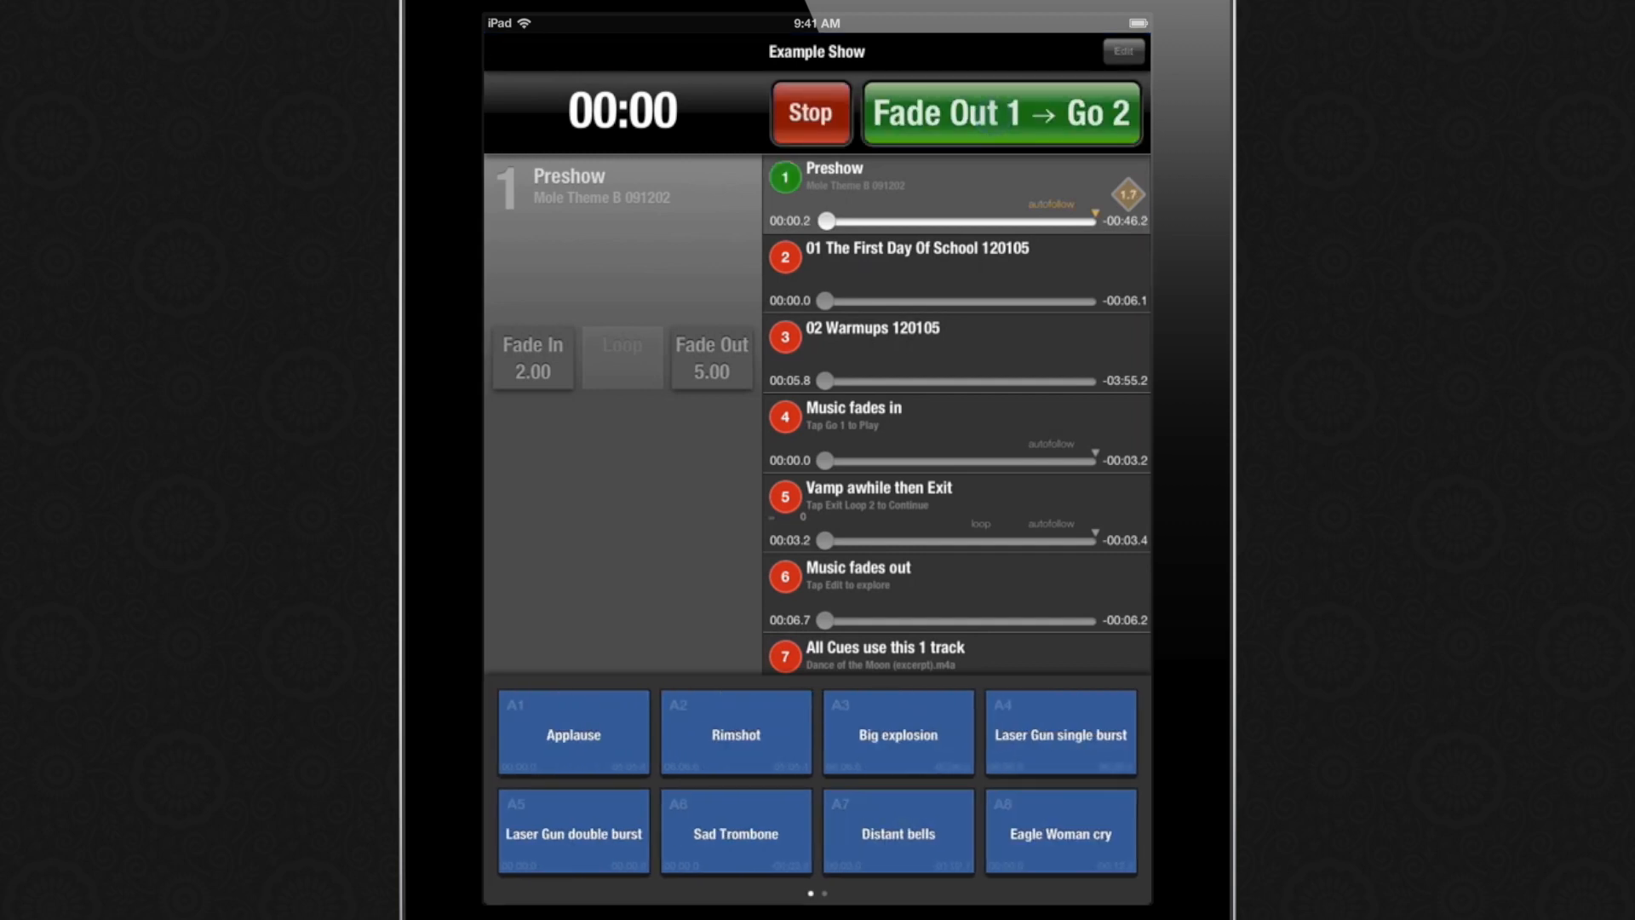
{"action": "left_click", "coordinate": [1000, 113]}
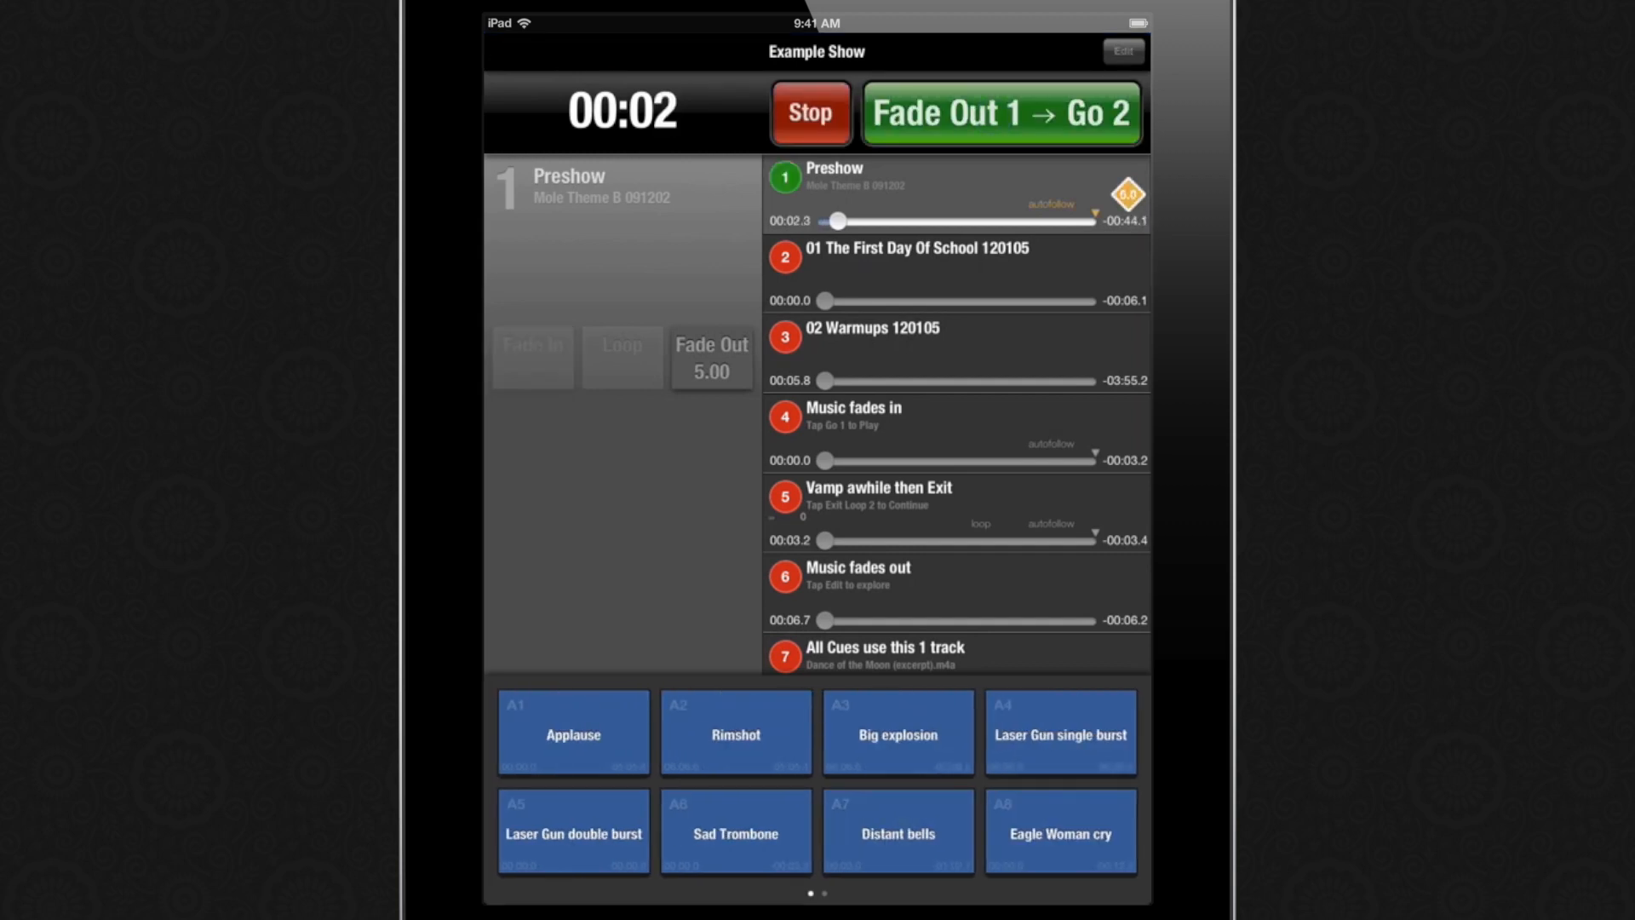
{"action": "left_click", "coordinate": [572, 730]}
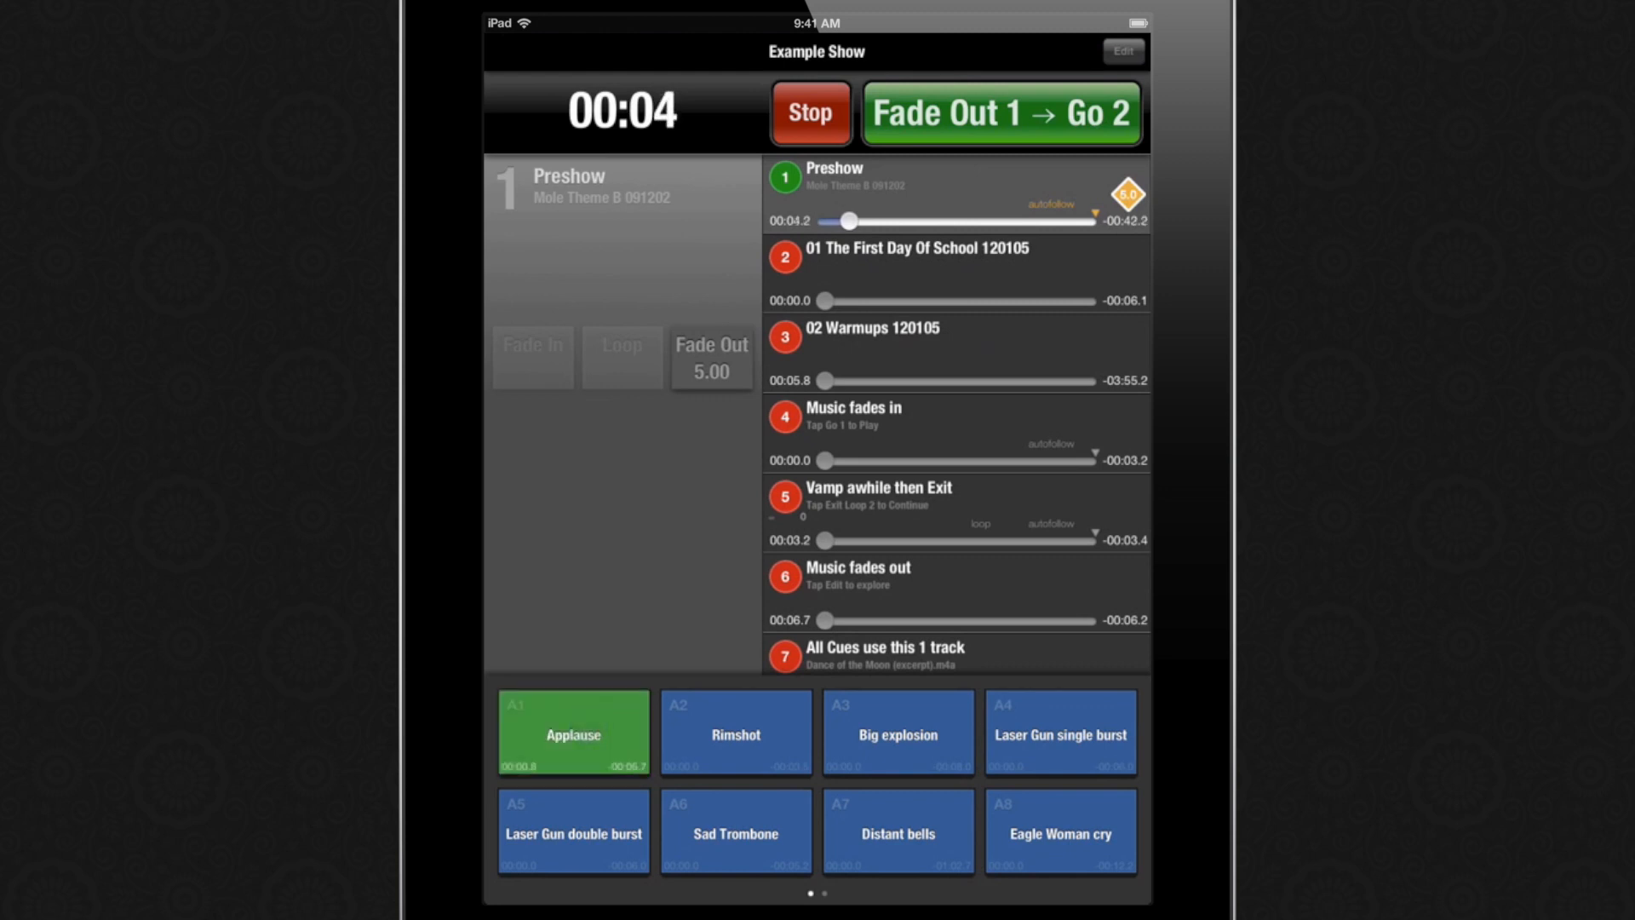
{"action": "left_click", "coordinate": [736, 733]}
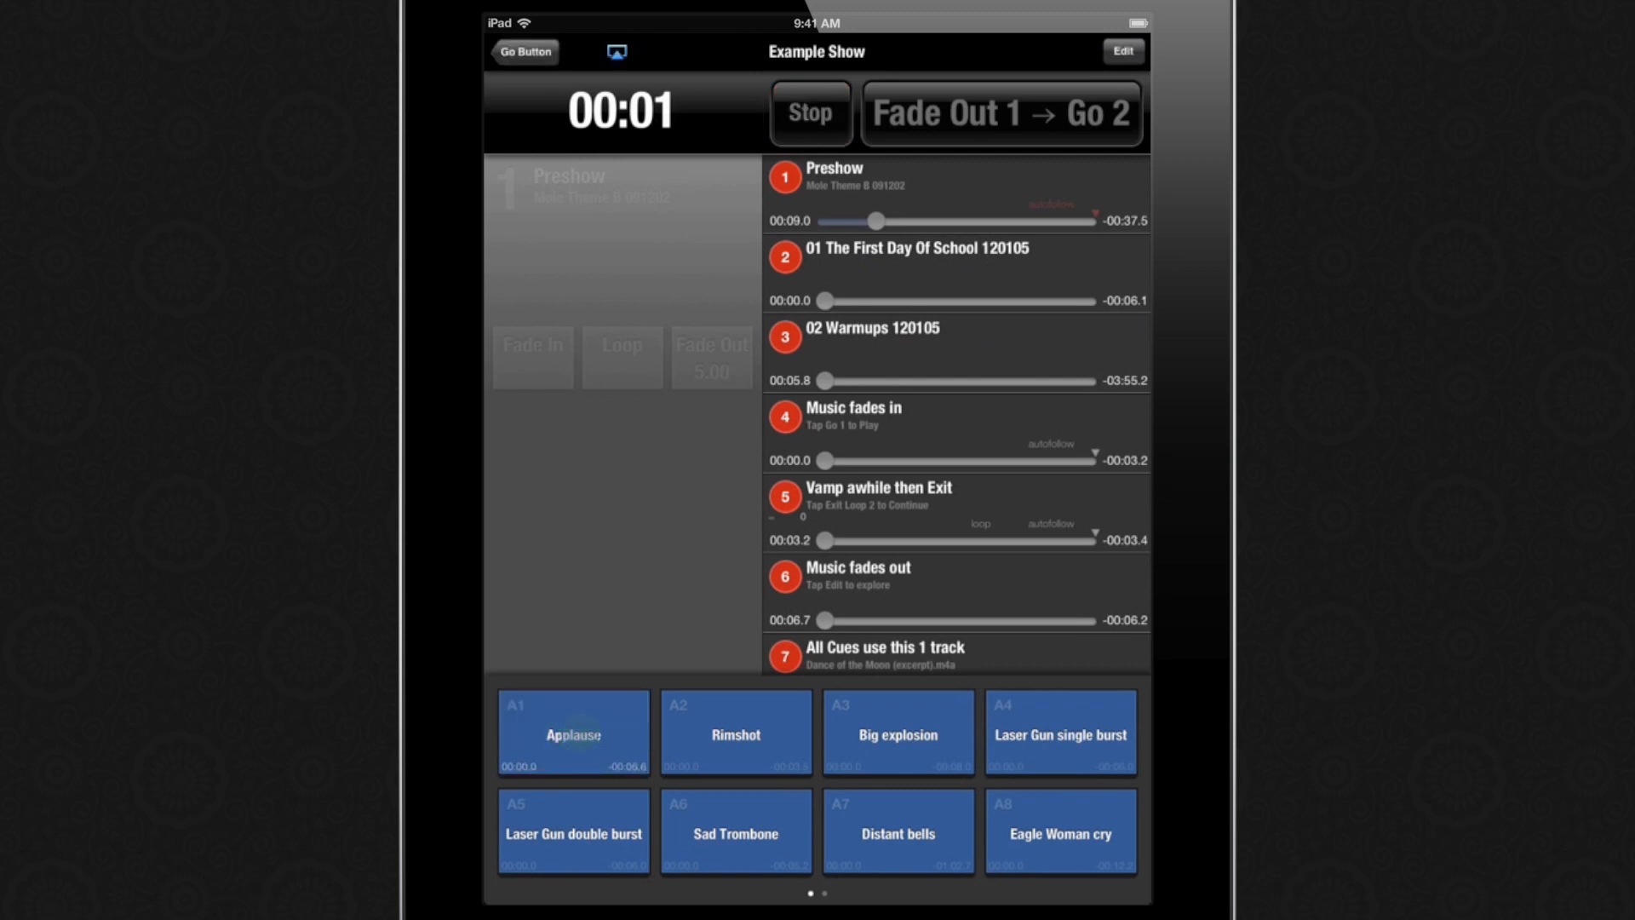
{"action": "left_click", "coordinate": [1059, 730]}
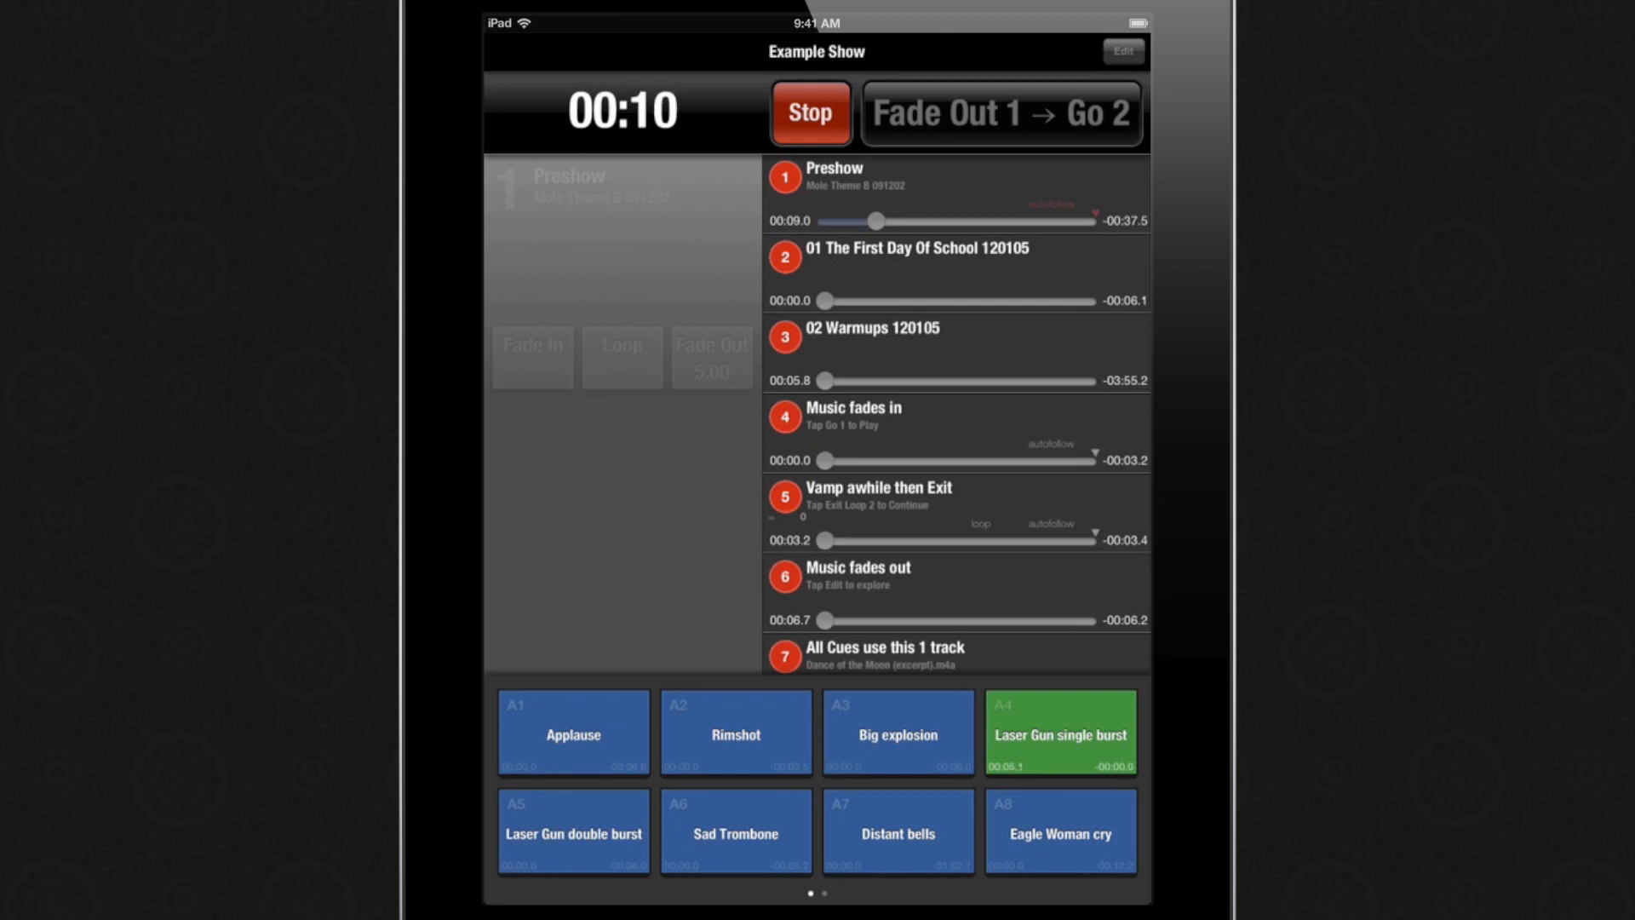
- Edit hit A4, trim the Laser Gun single burst start to 00:00.221, preview it and save
{"action": "left_click", "coordinate": [1123, 51]}
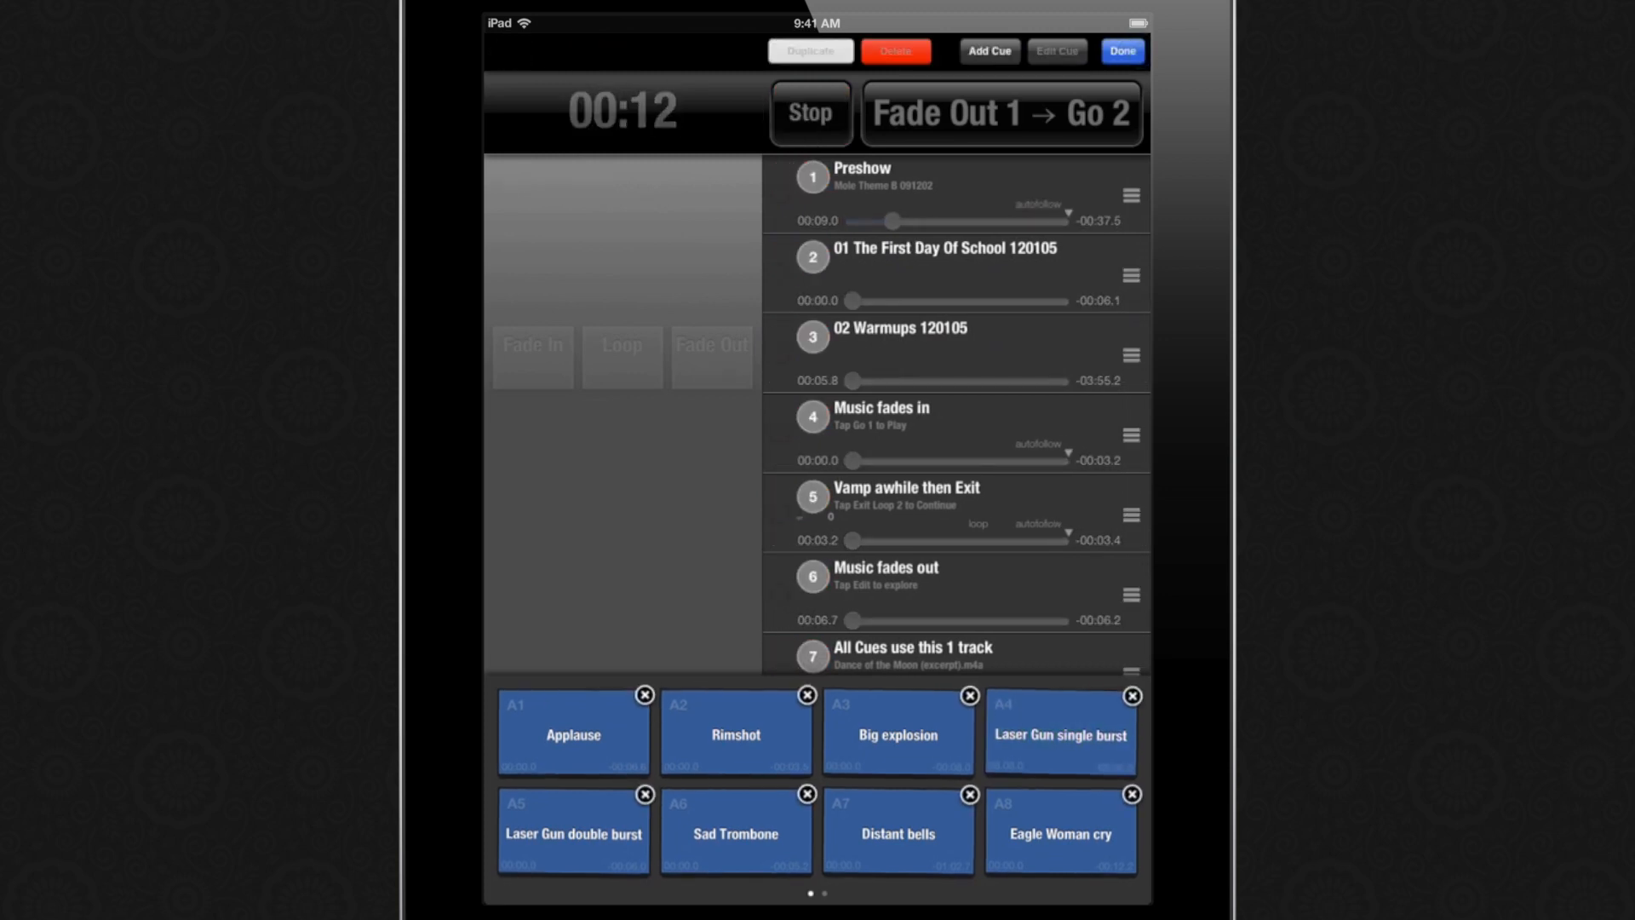
{"action": "left_click", "coordinate": [1059, 731]}
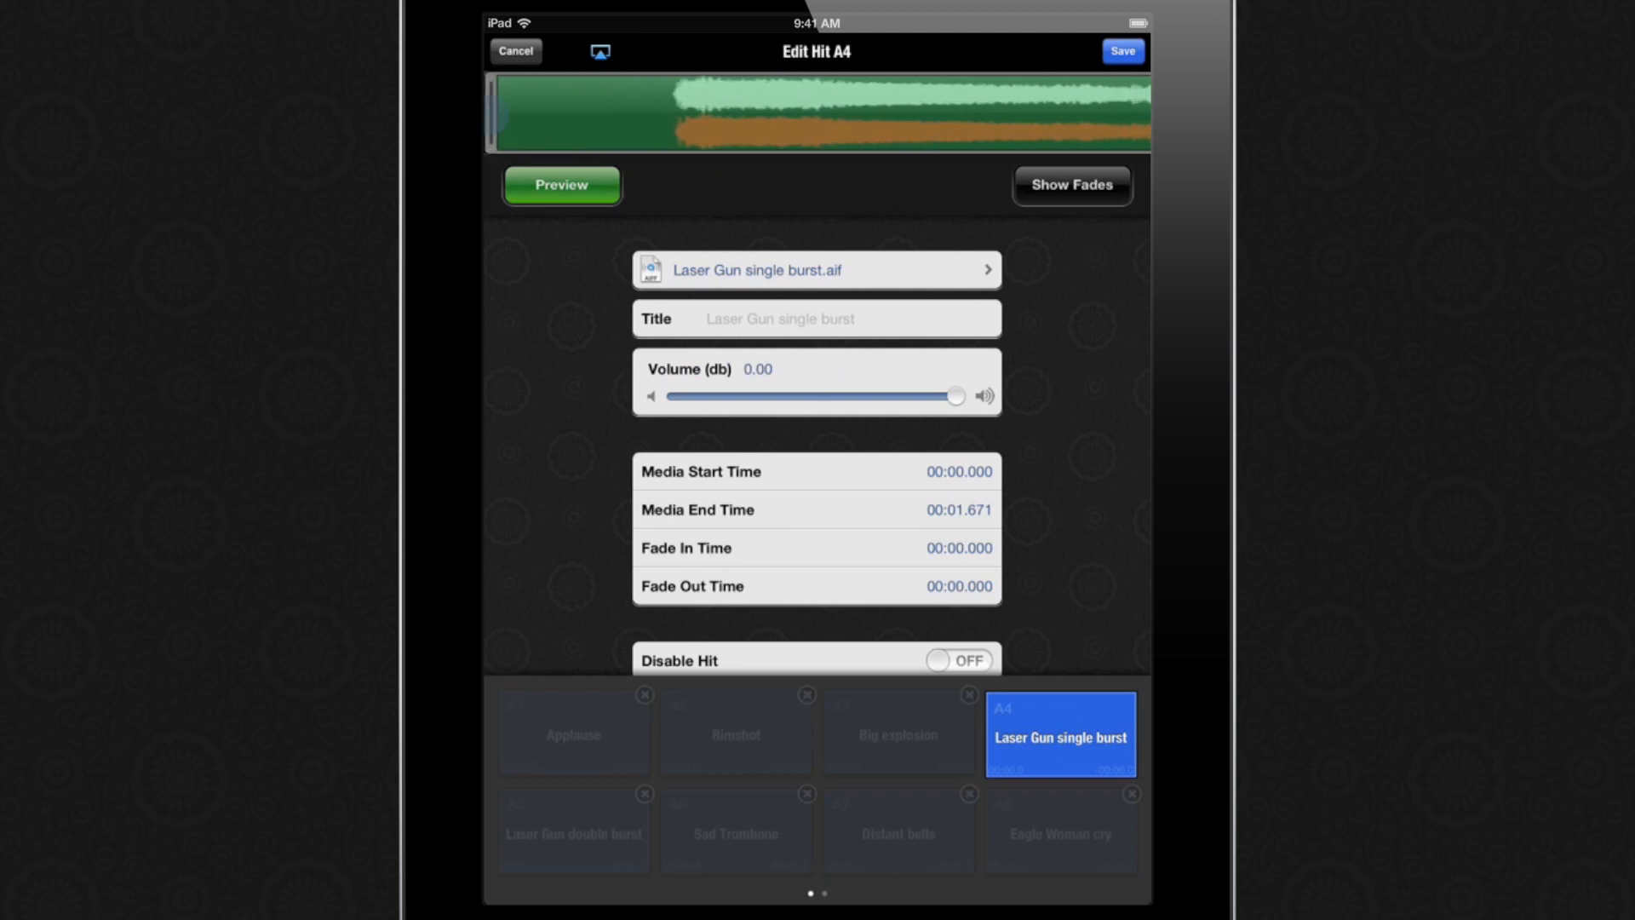
{"action": "left_click_drag", "start_coordinate": [492, 119], "coordinate": [652, 119]}
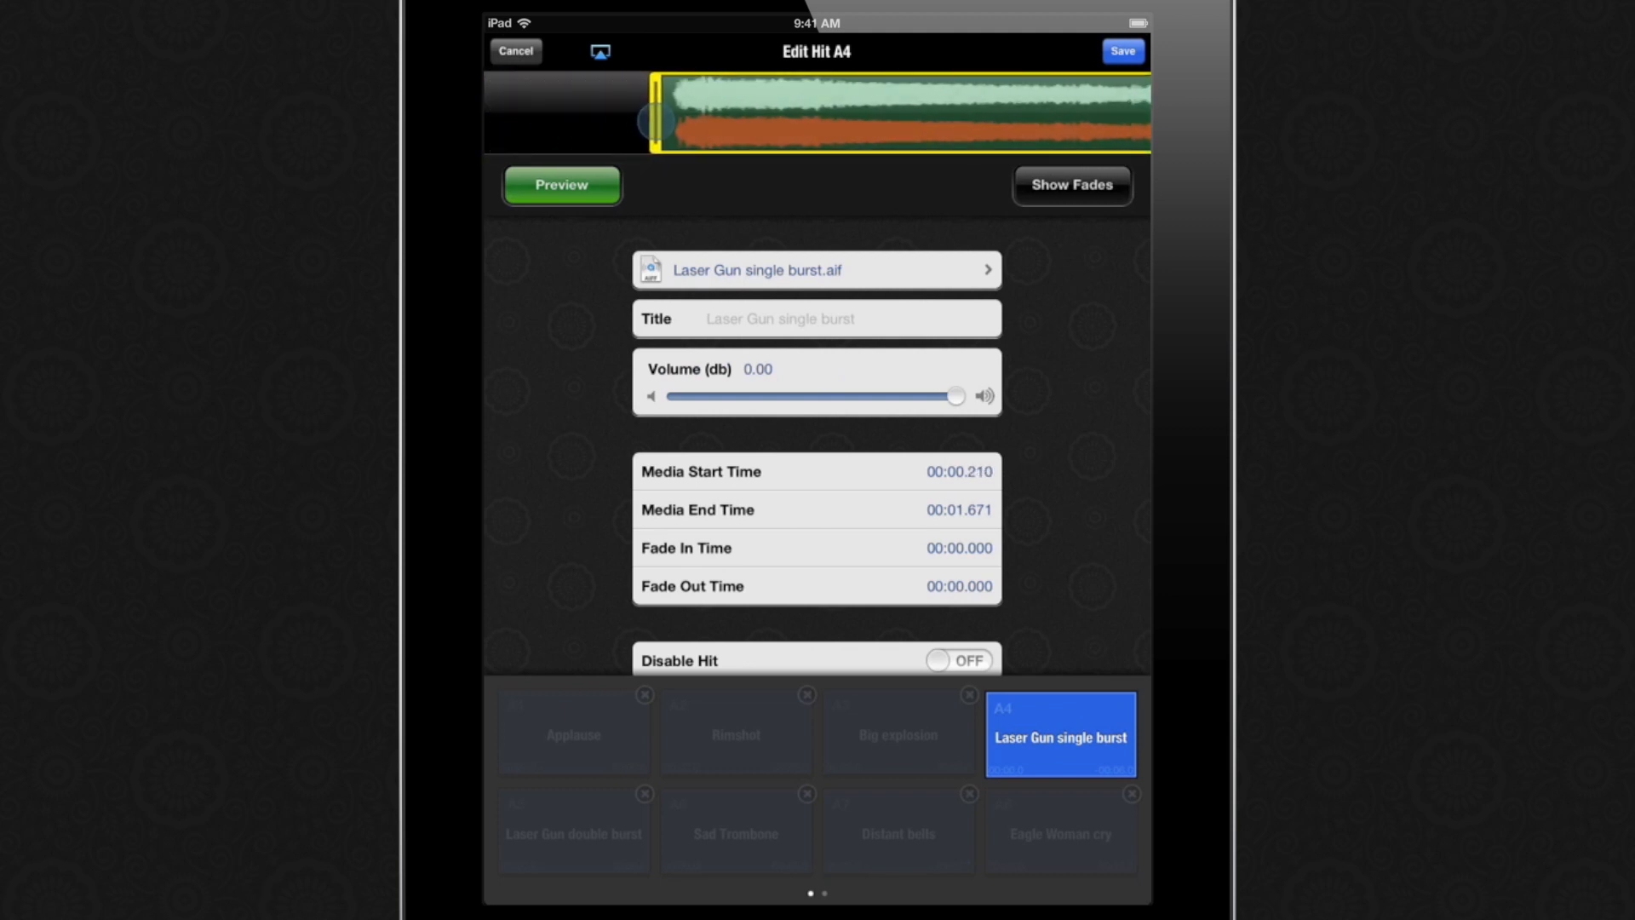
{"action": "left_click_drag", "start_coordinate": [652, 121], "coordinate": [662, 120]}
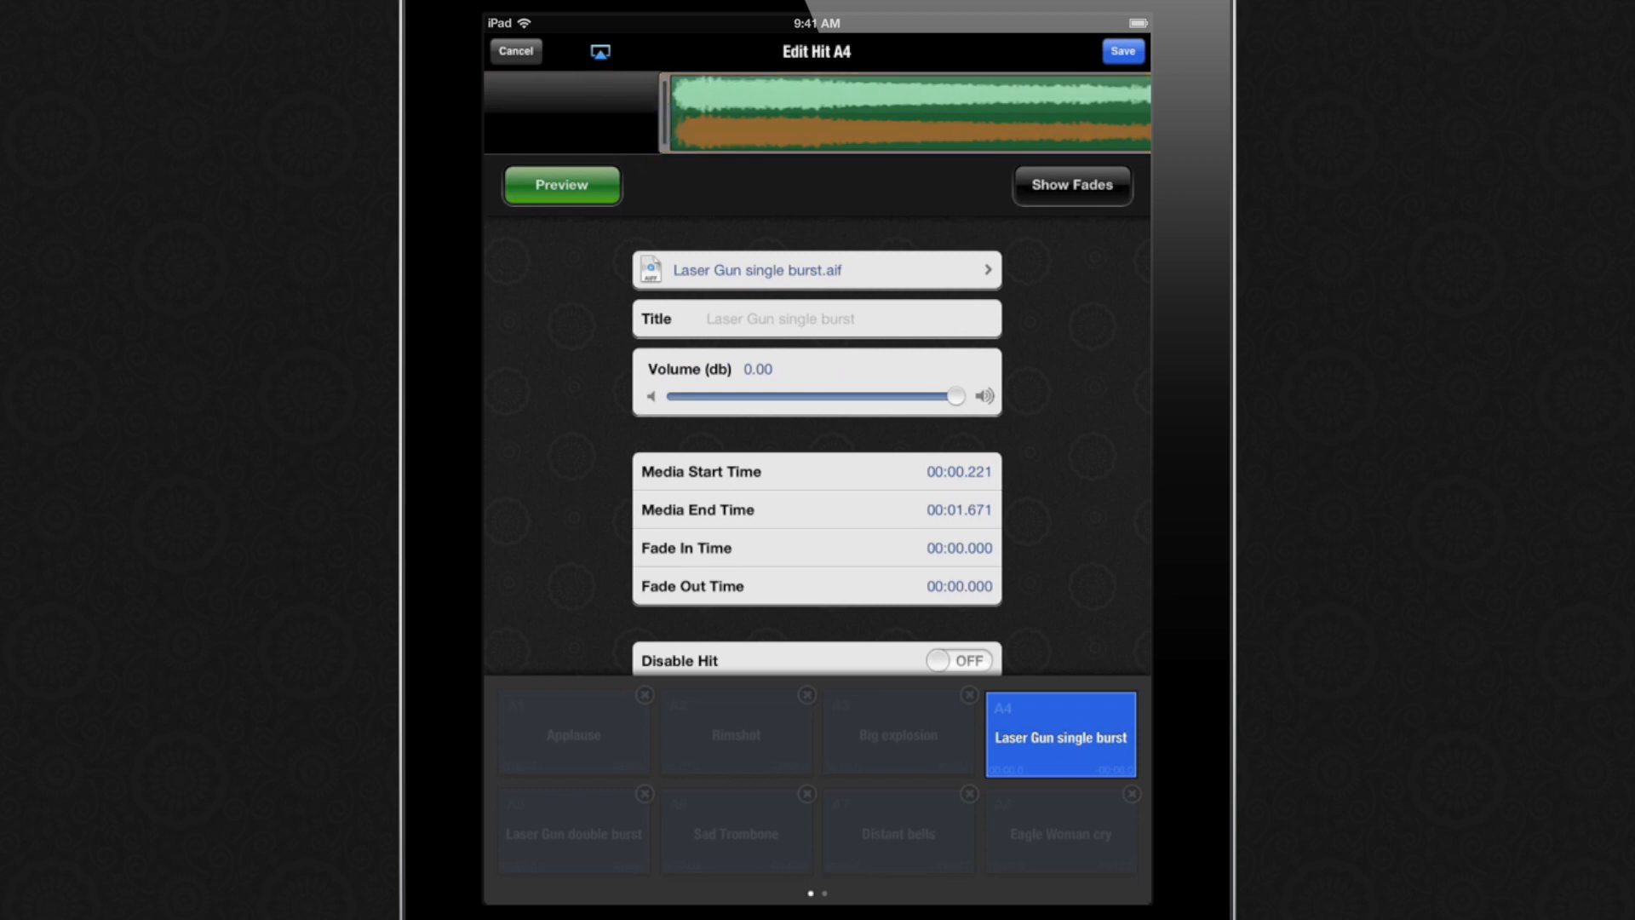
{"action": "left_click", "coordinate": [560, 184]}
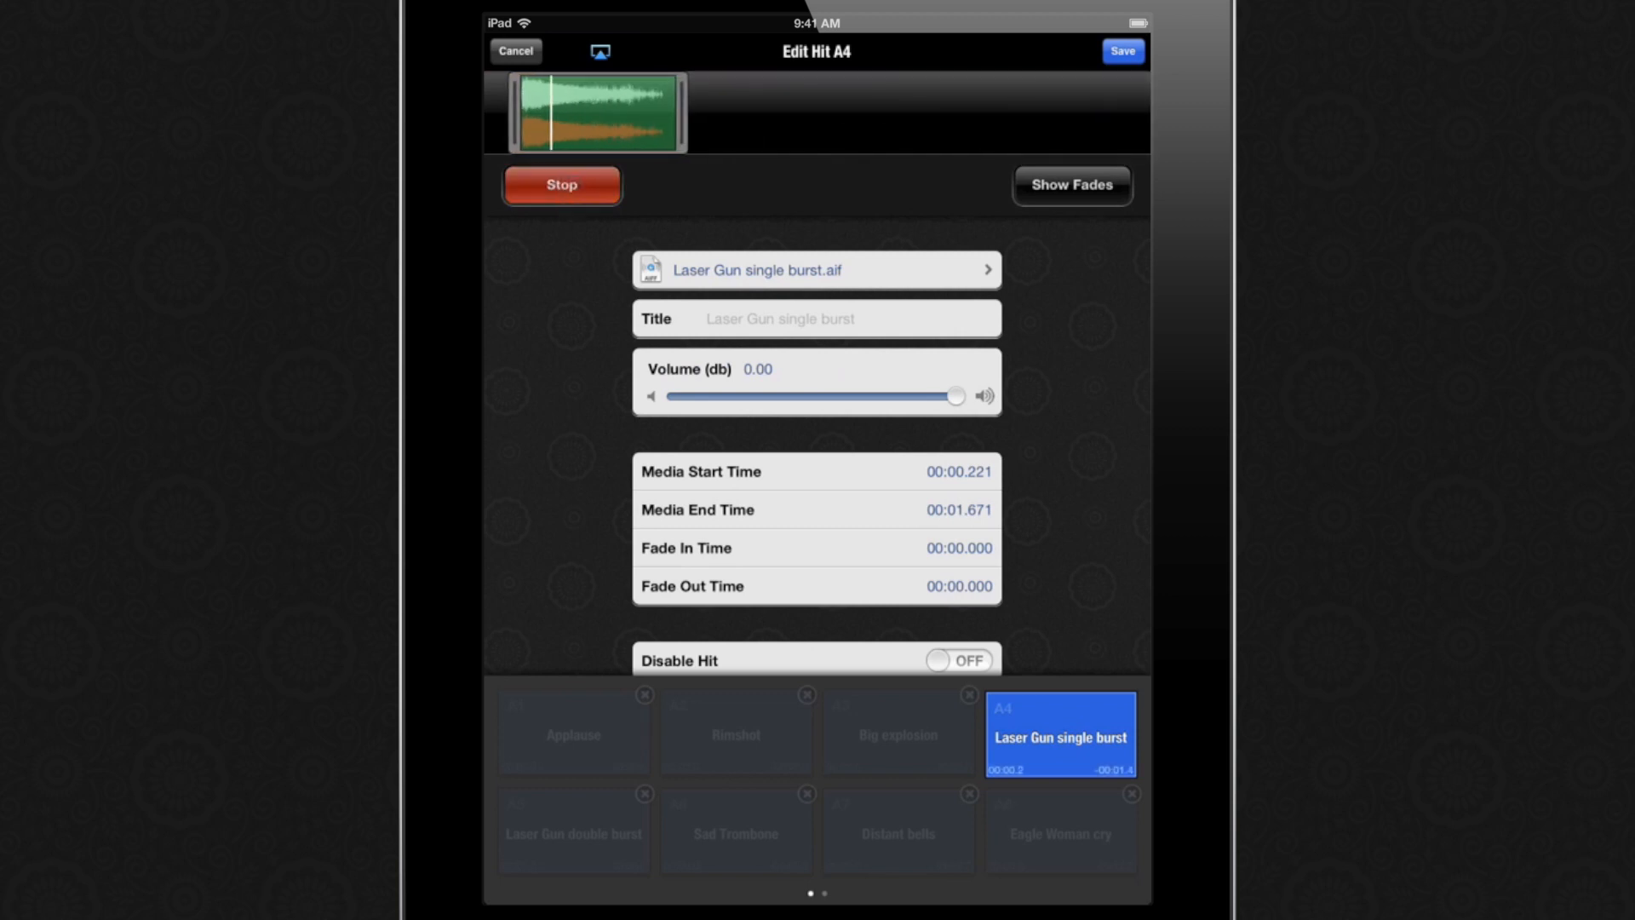
{"action": "left_click", "coordinate": [560, 184]}
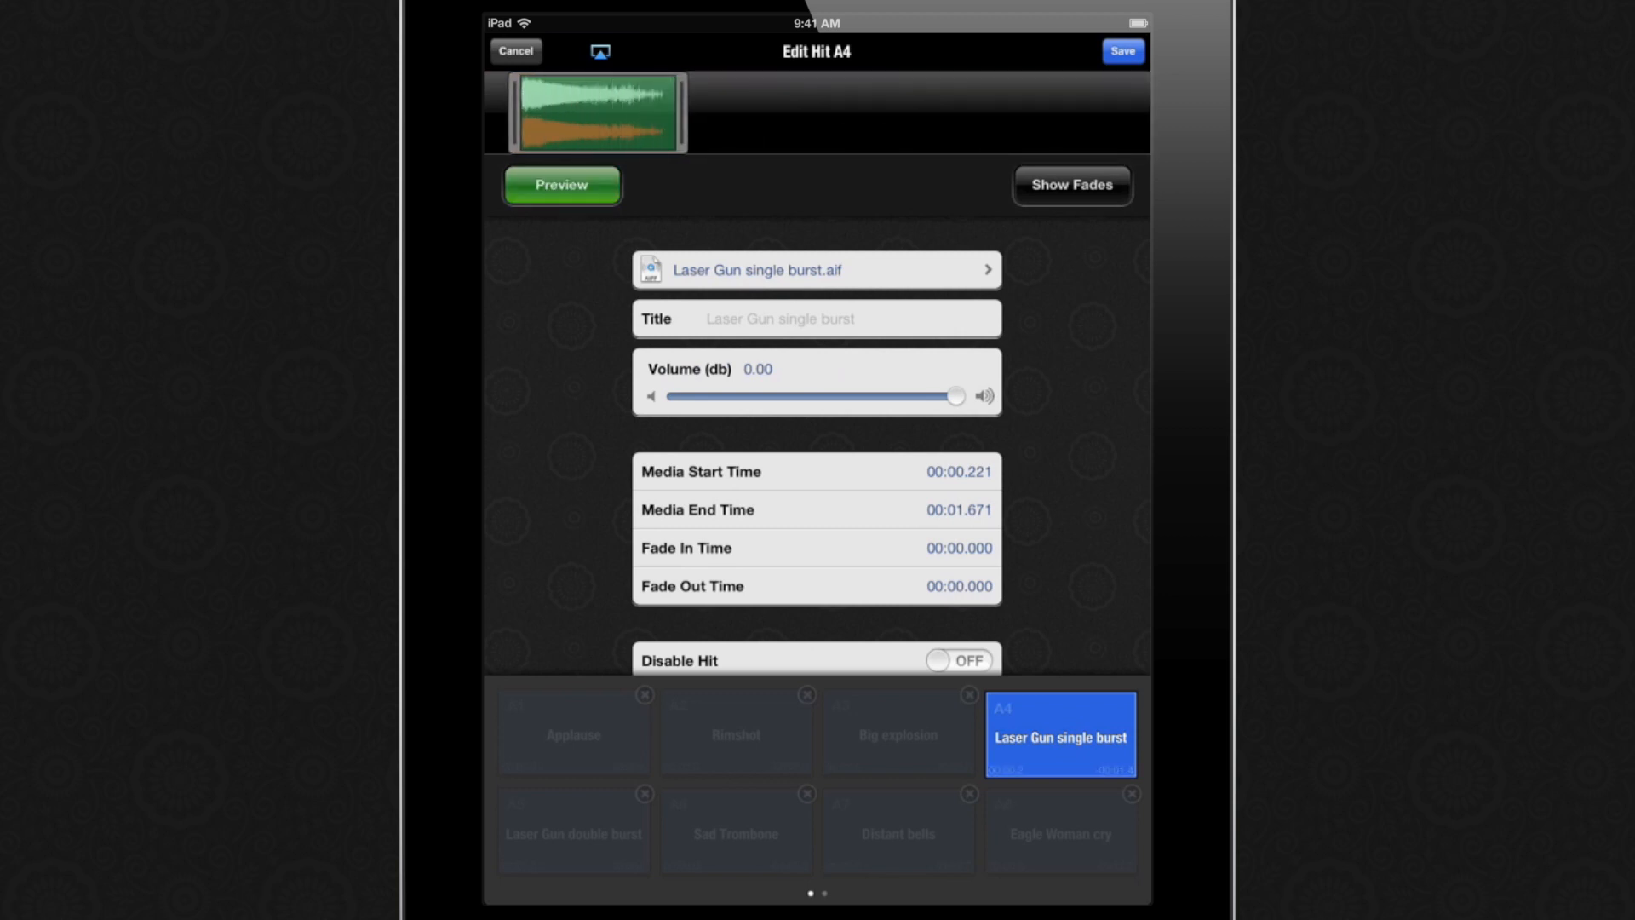
{"action": "left_click", "coordinate": [514, 50]}
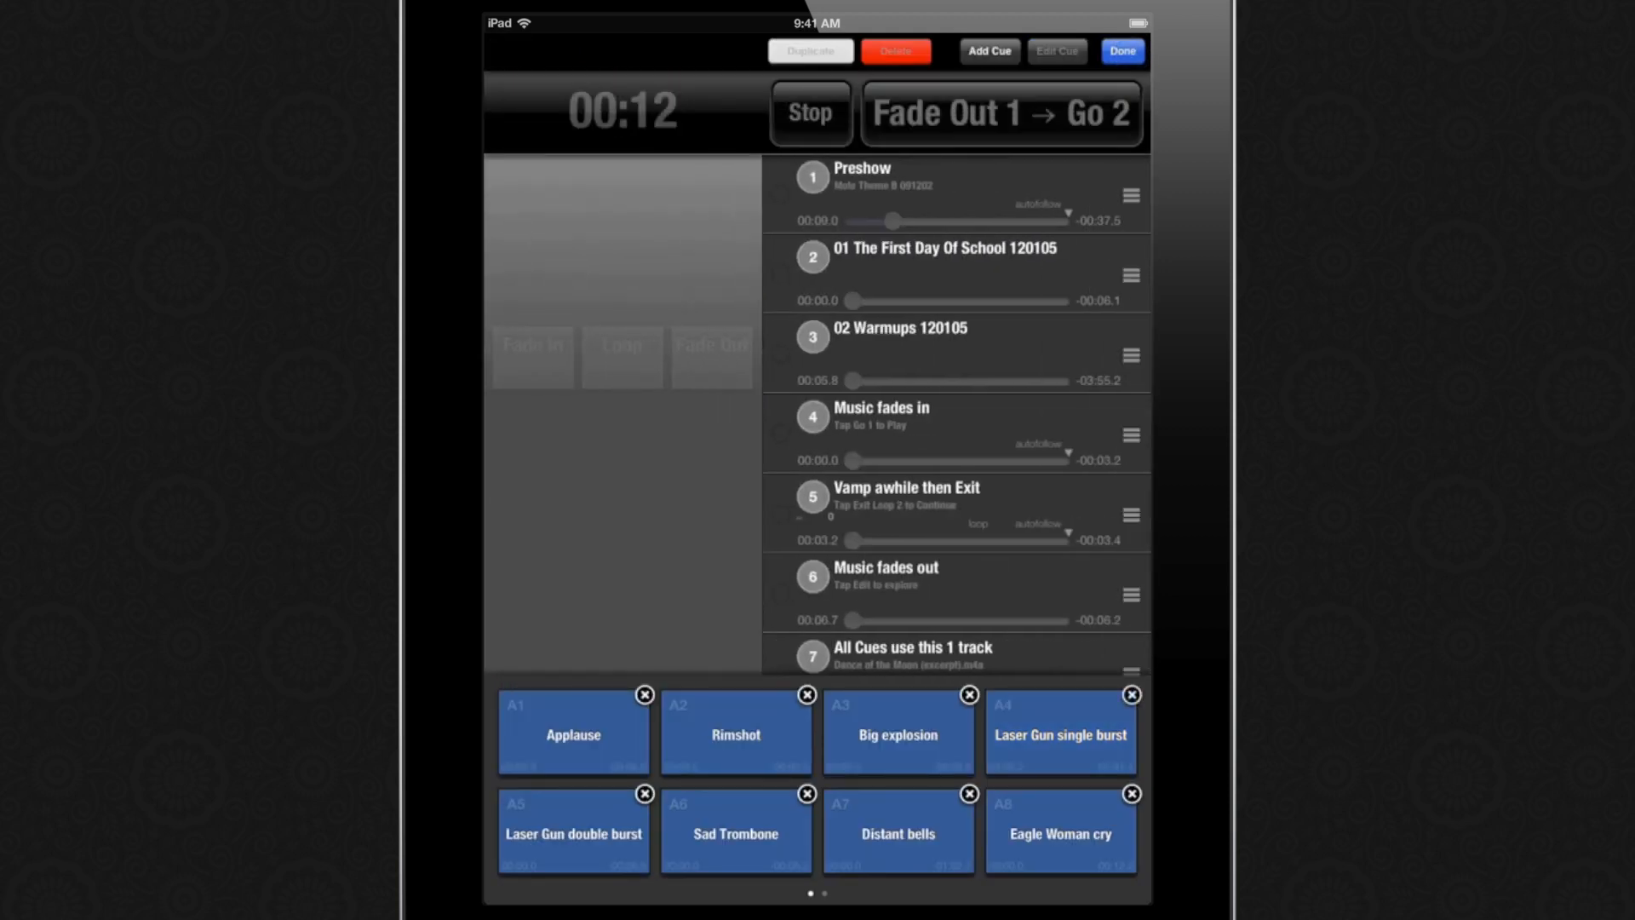
- Finish editing Example Show and fire the trimmed Laser Gun single burst hit
{"action": "left_click", "coordinate": [1122, 51]}
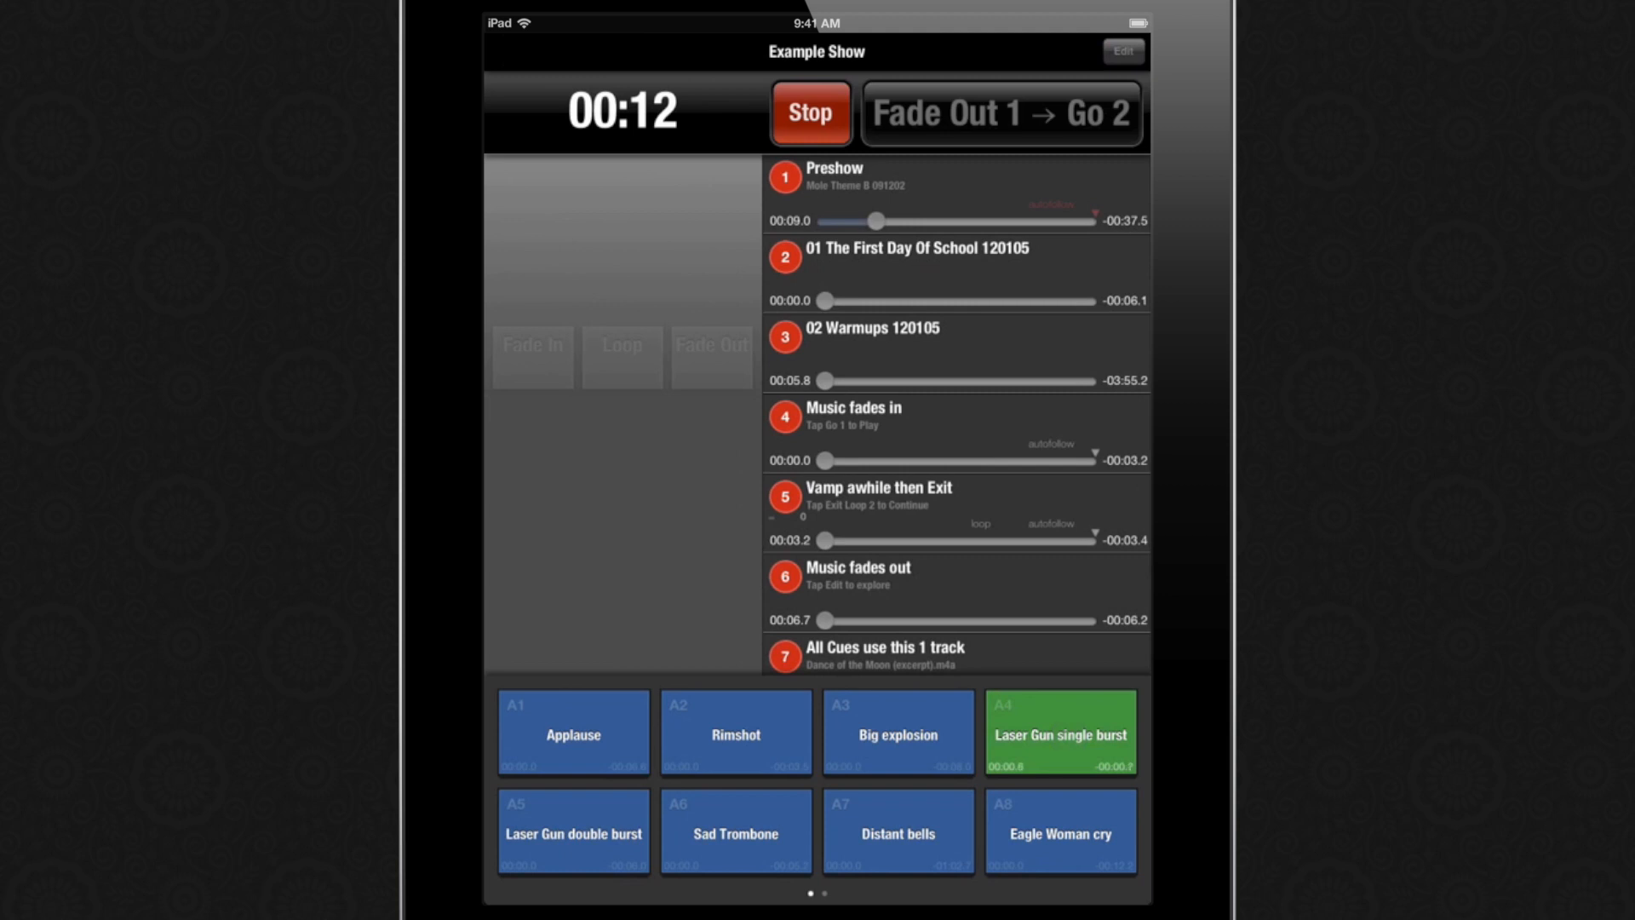
{"action": "left_click", "coordinate": [1059, 732]}
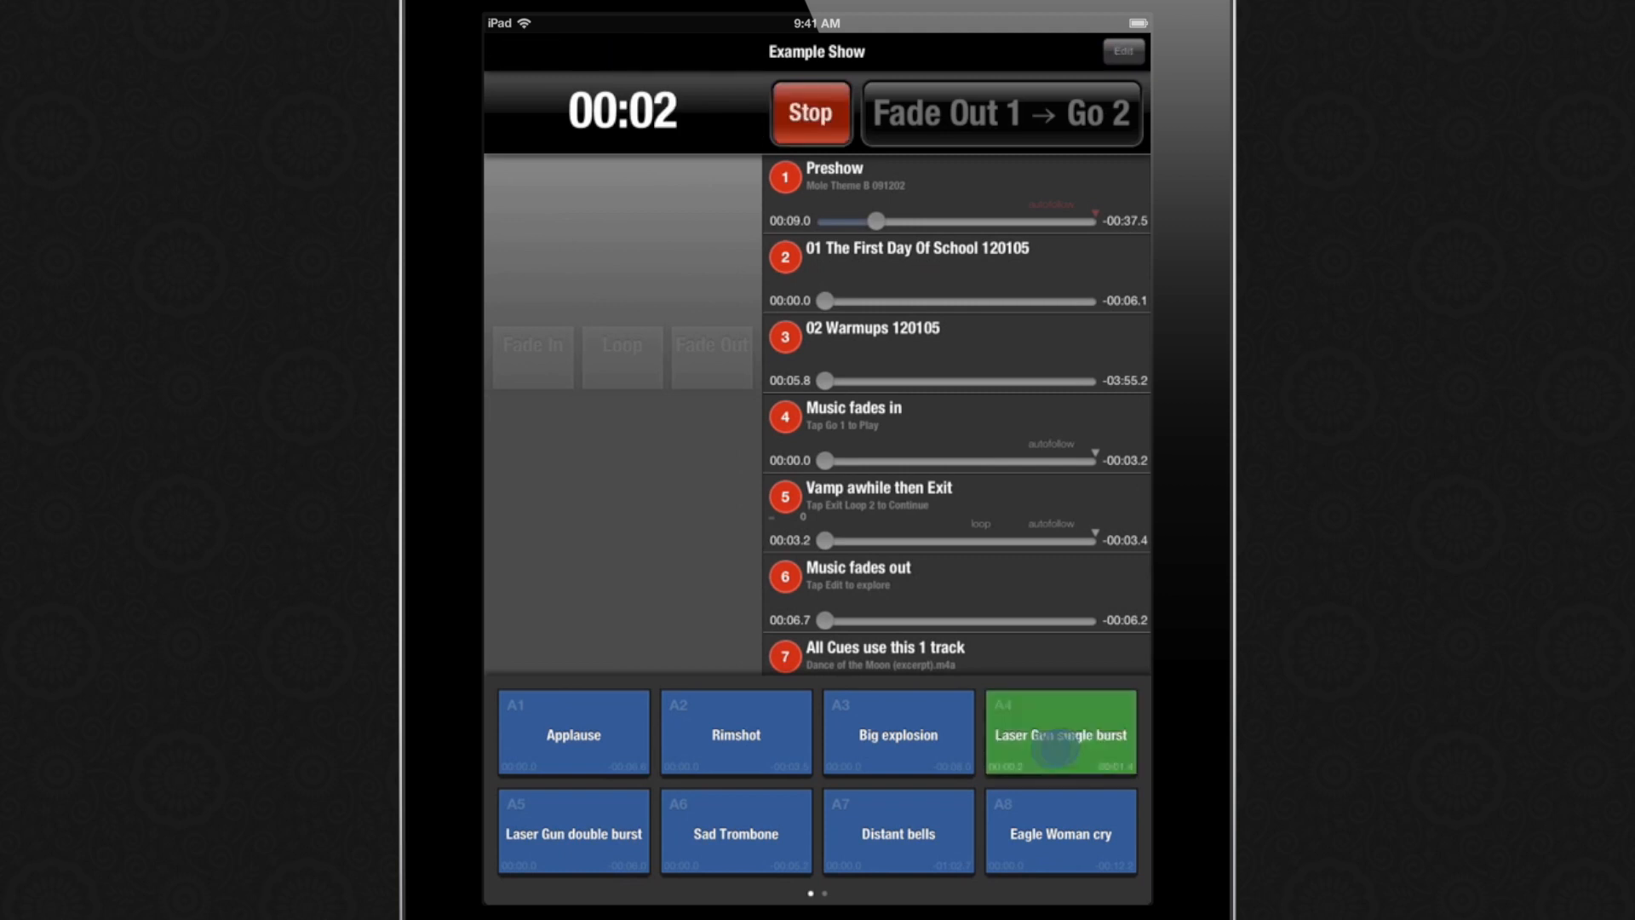